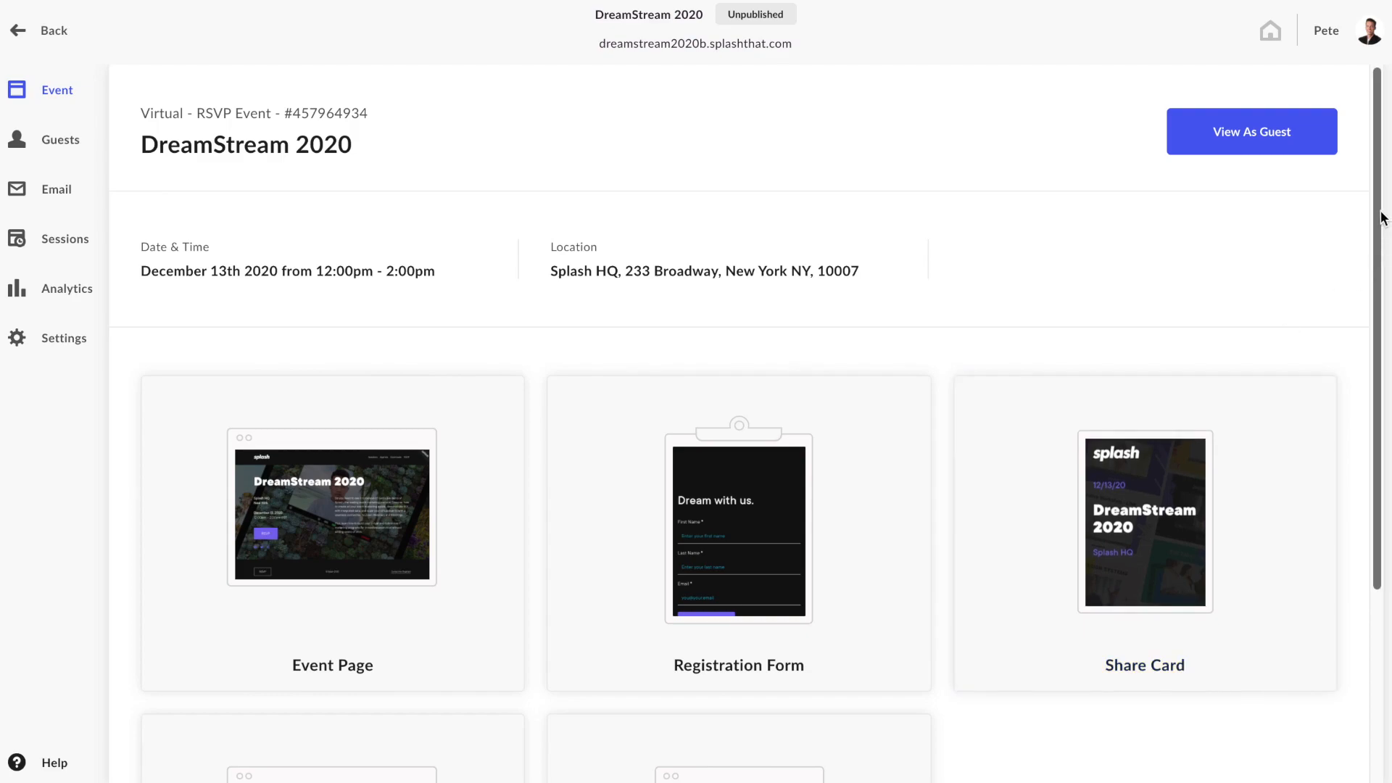
Add a Virtual Event Page touchpoint to the DreamStream 2020 event.
scroll("down", 3)
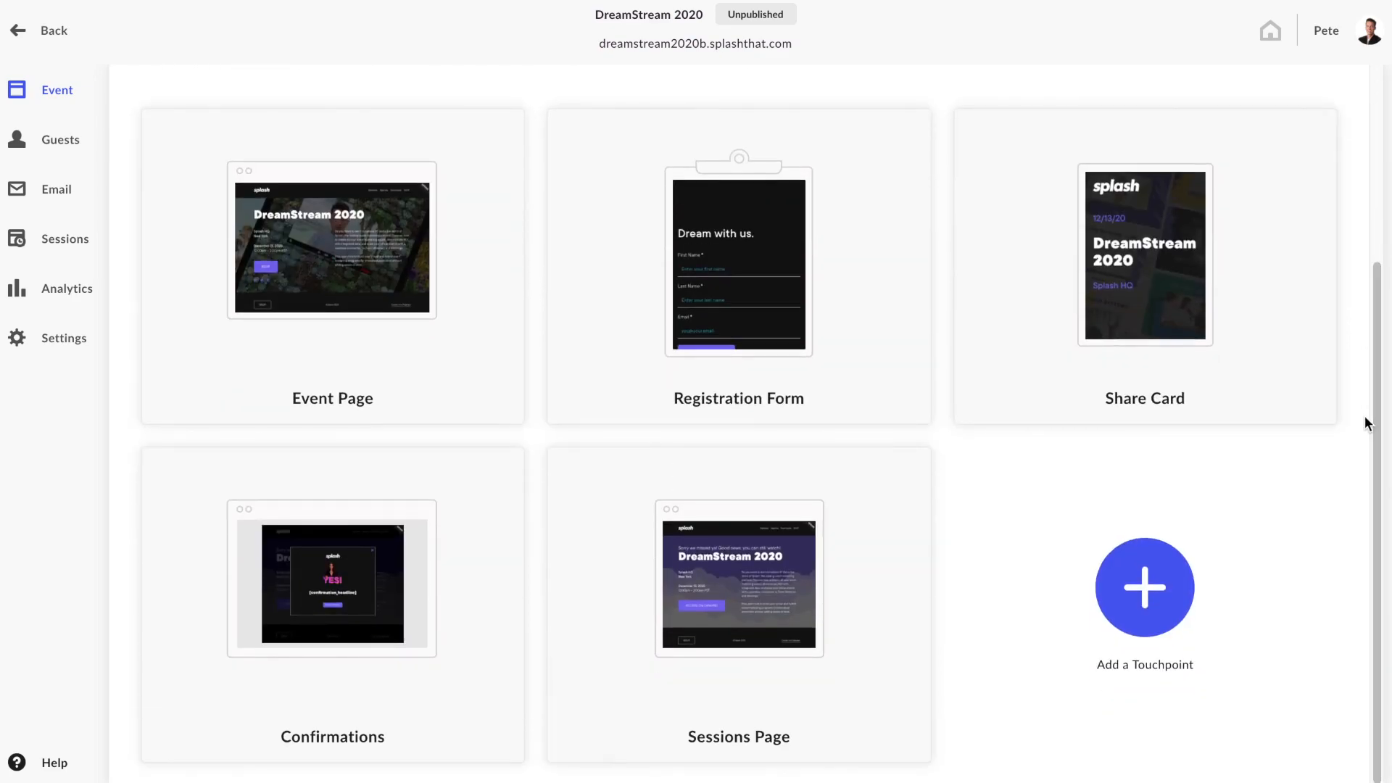
left_click(1144, 587)
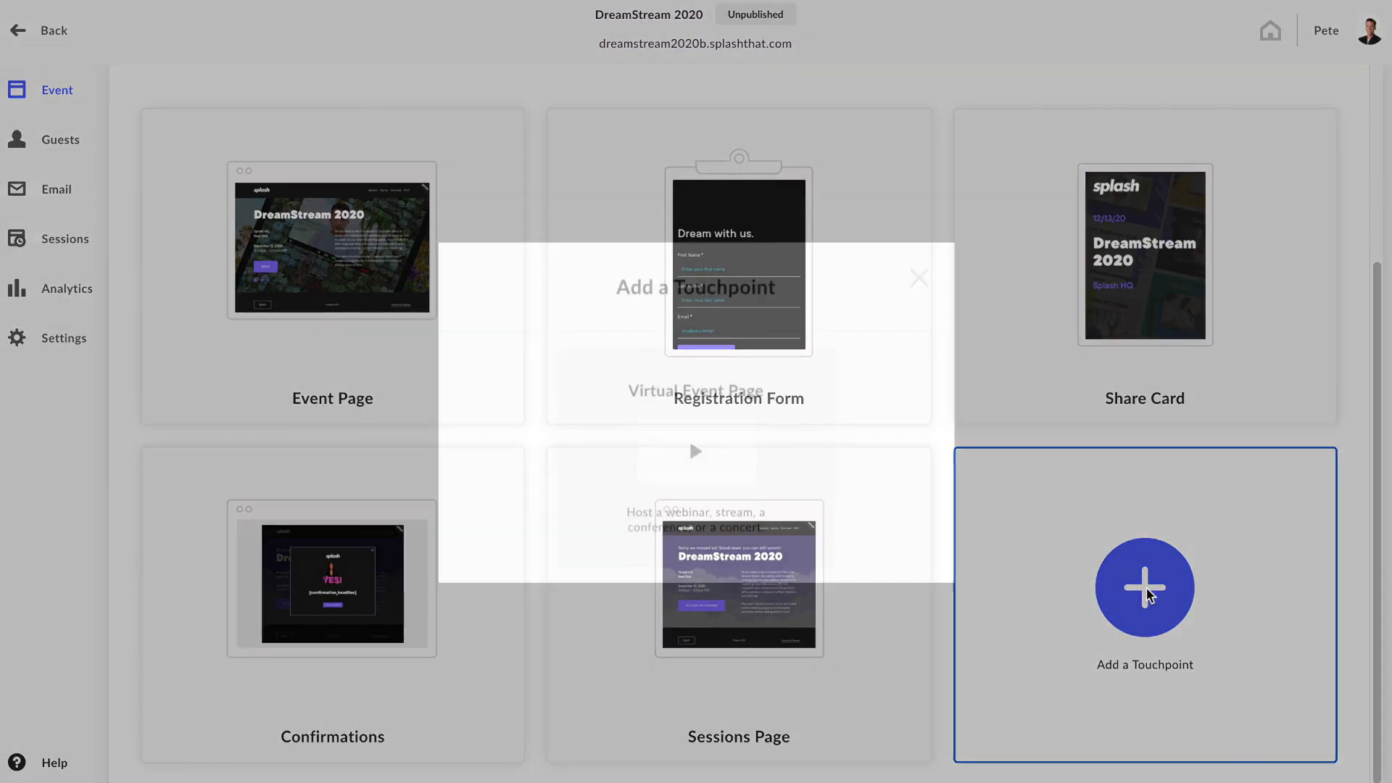
left_click(1144, 586)
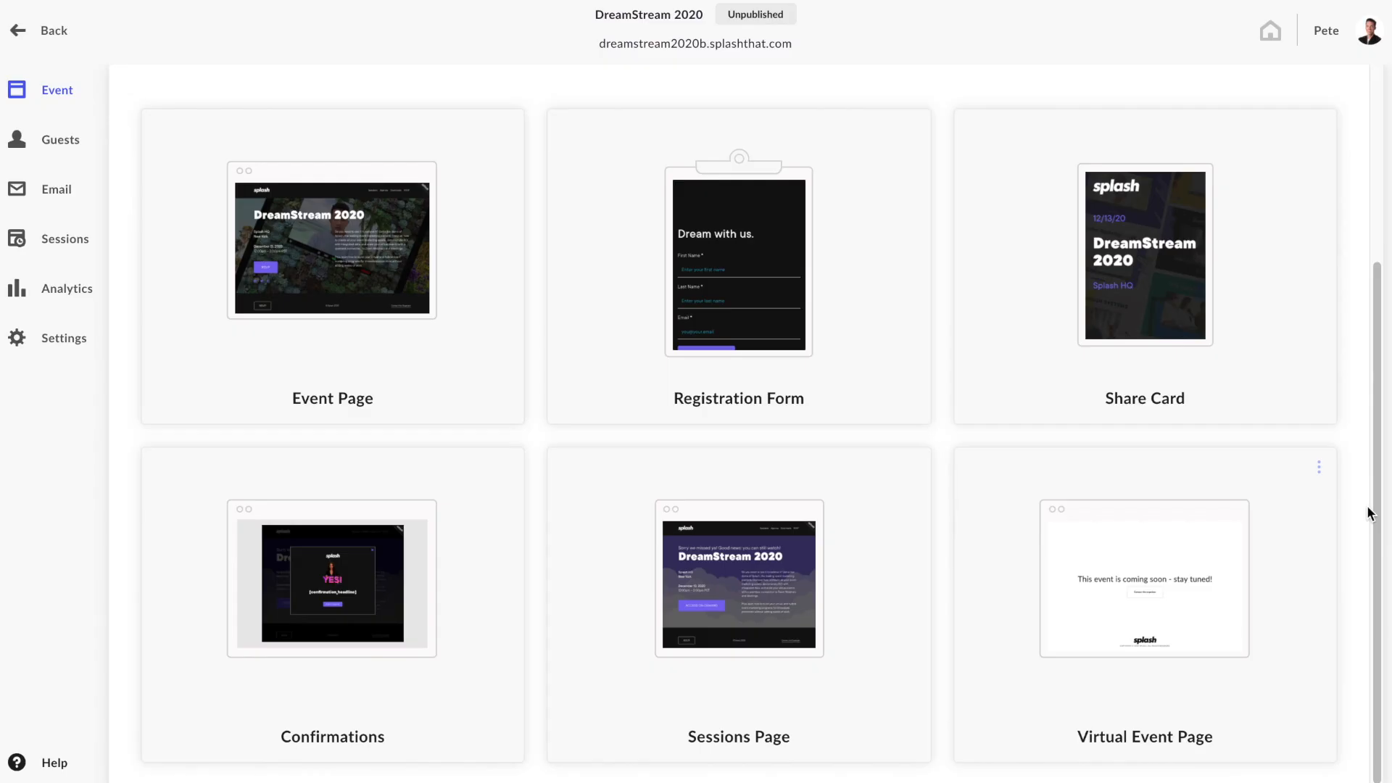
mouse_move(1313, 557)
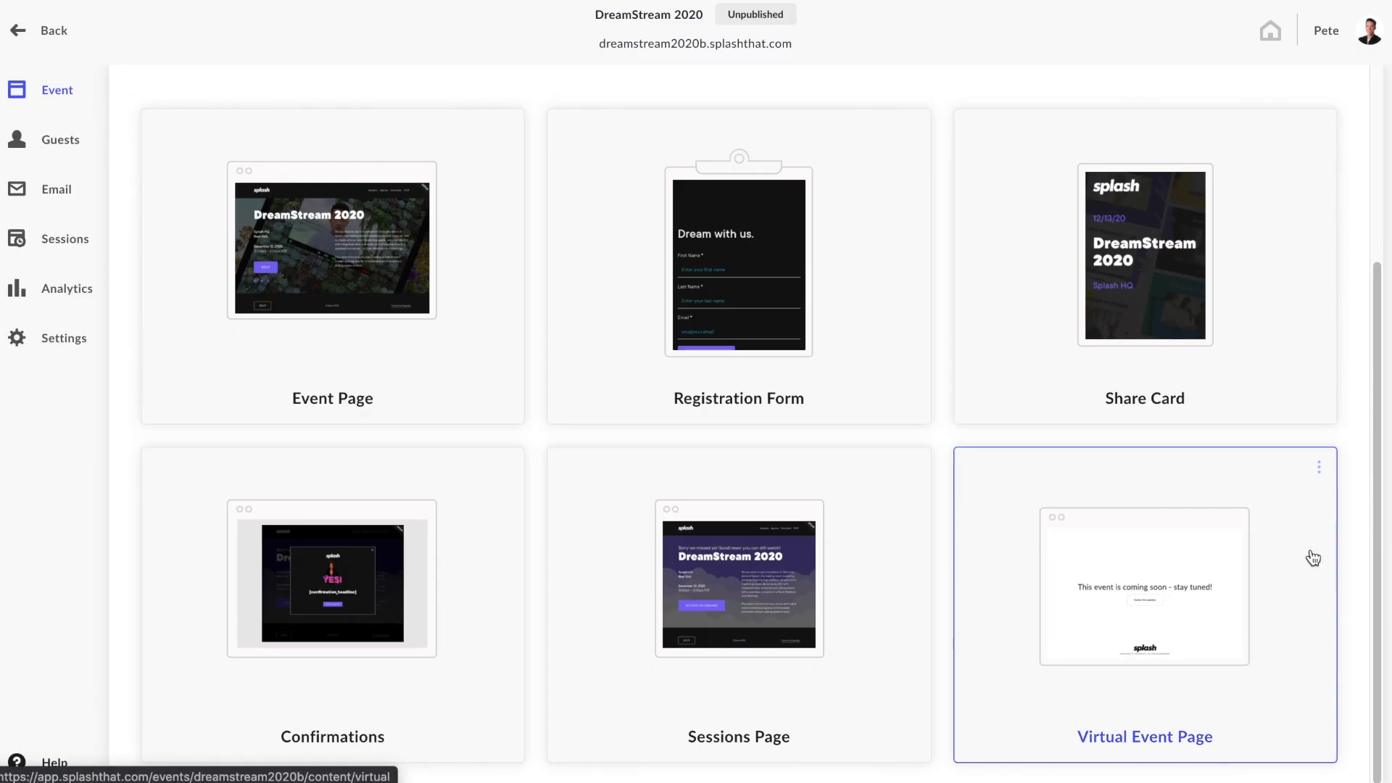
Restyle the 'Happening Now: DreamStream 2020' title with the TTCommons_BLACK font and a larger size.
left_click(1144, 586)
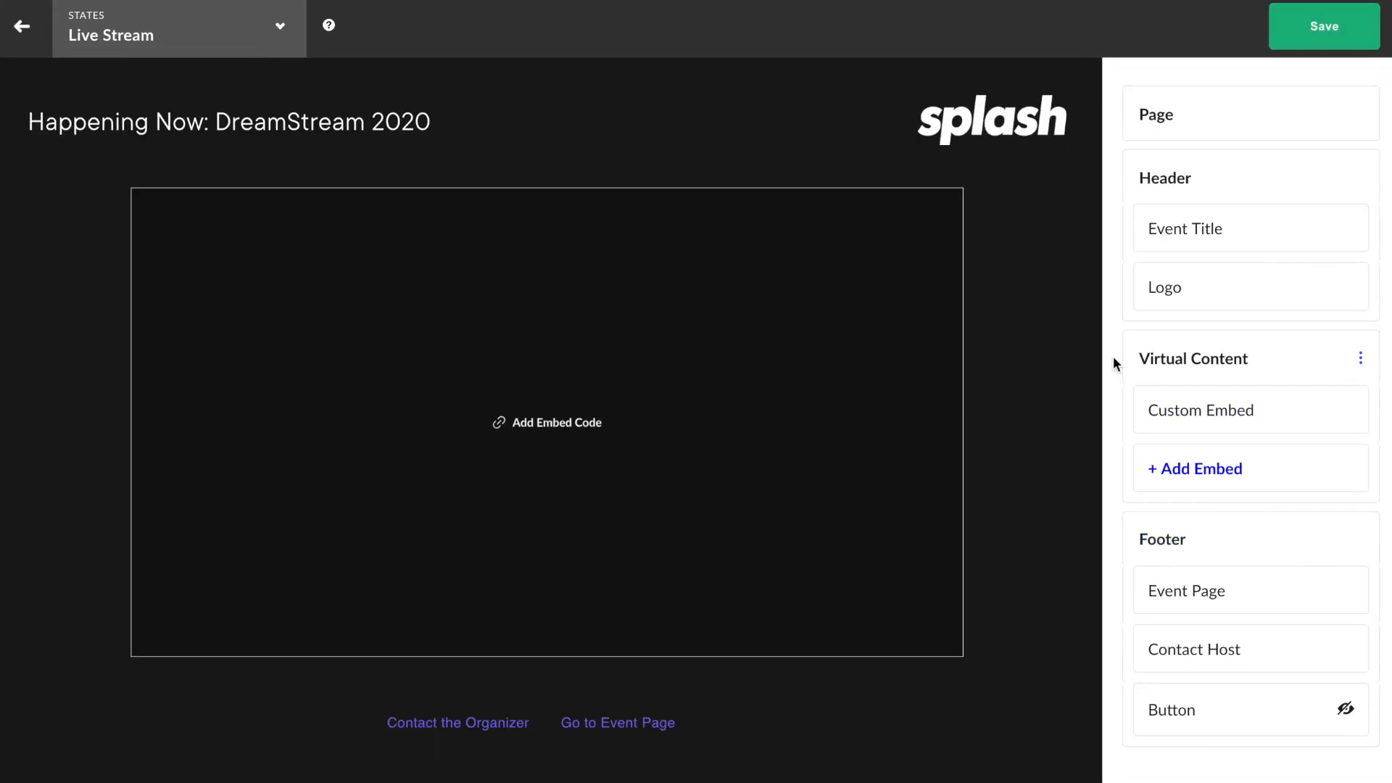
mouse_move(1116, 364)
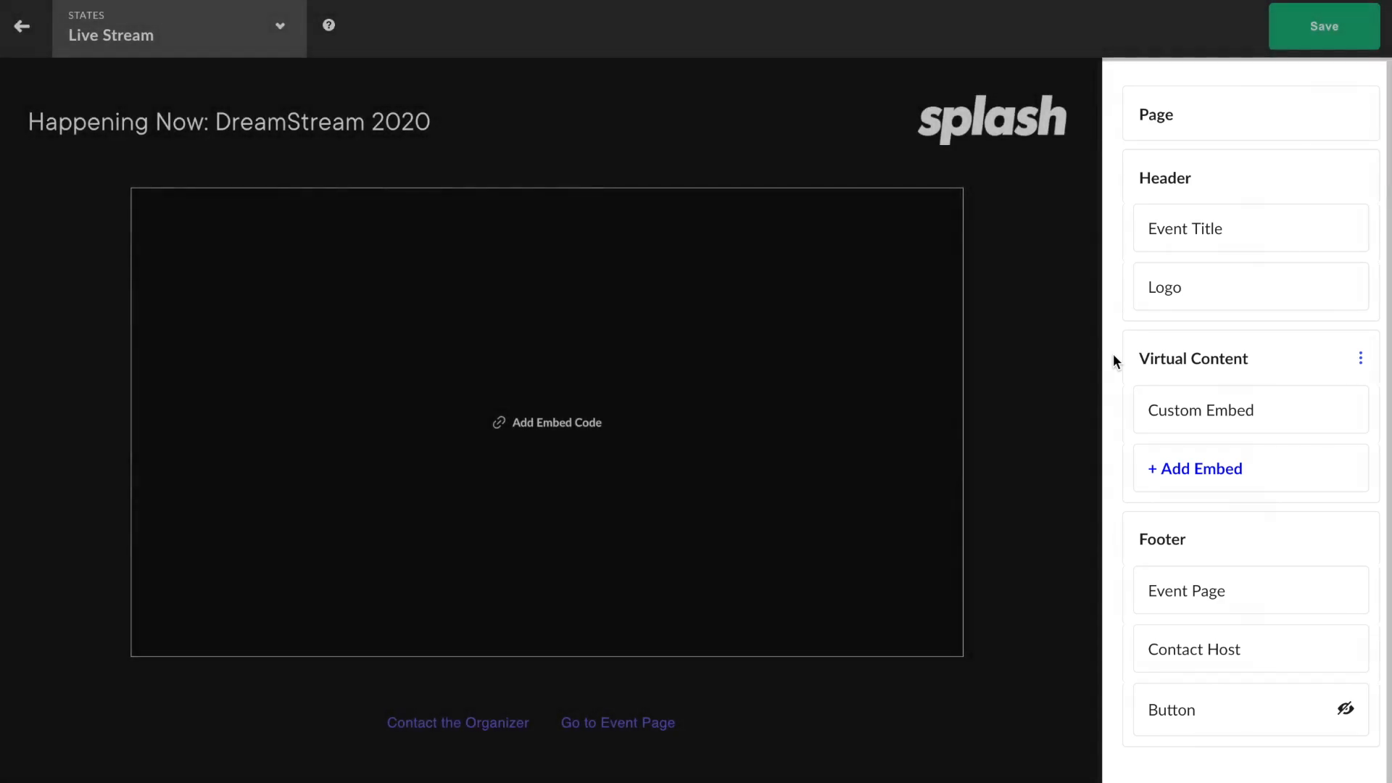
left_click(1184, 228)
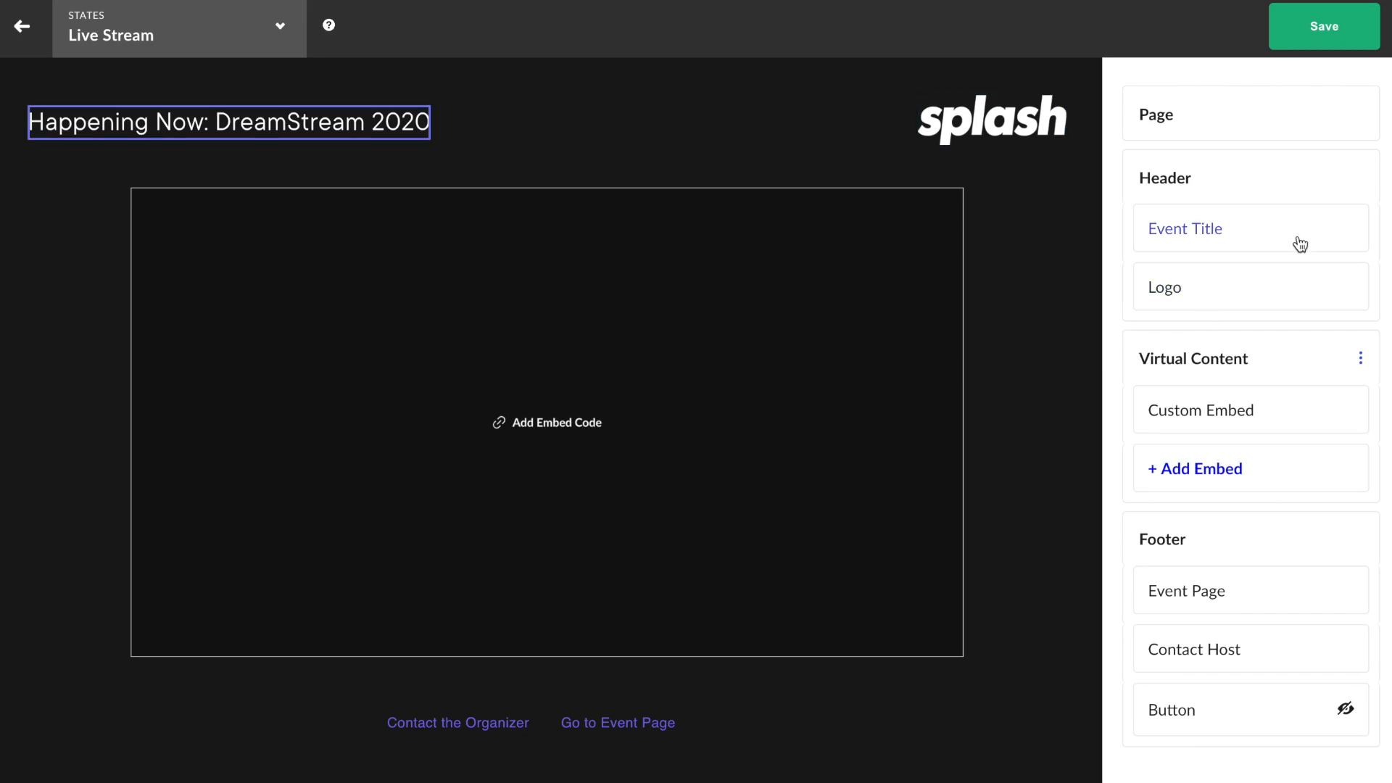
left_click(1185, 227)
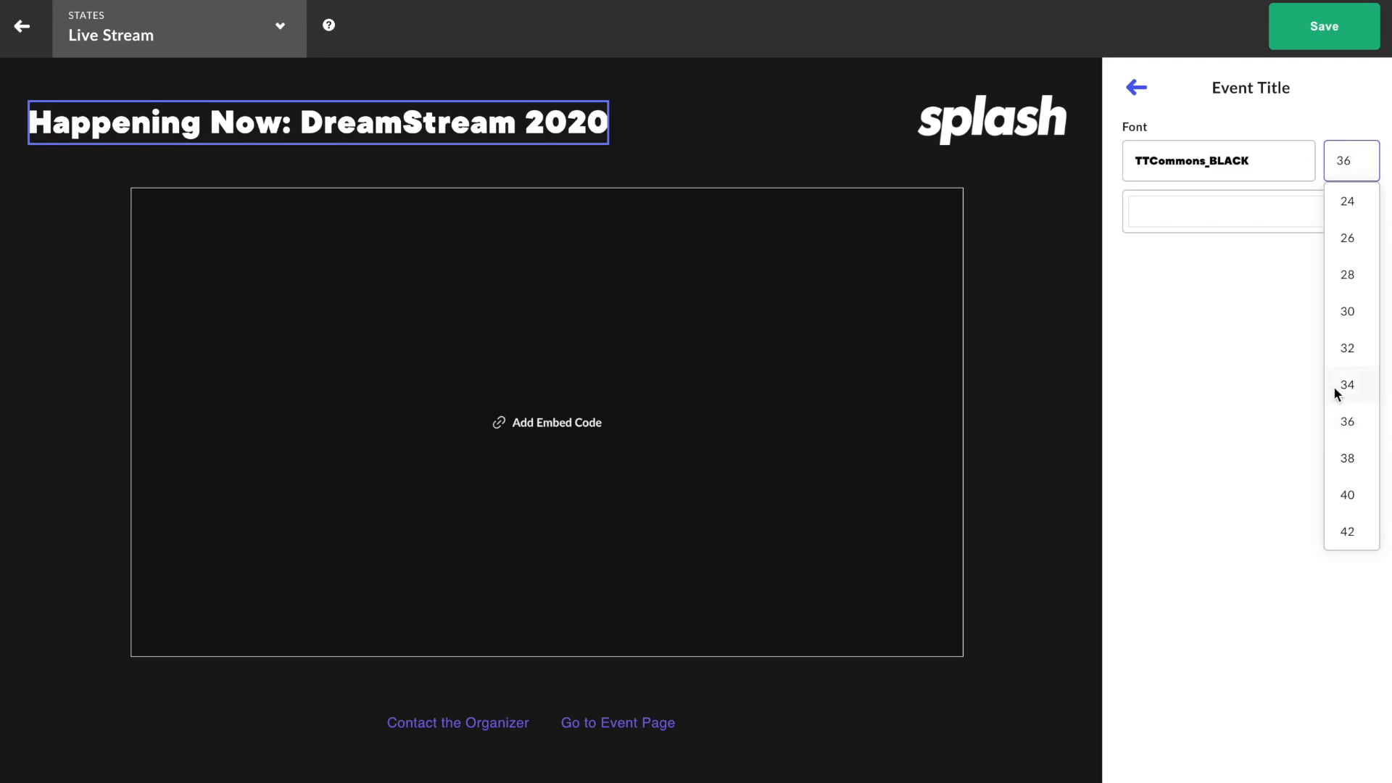
left_click(1135, 86)
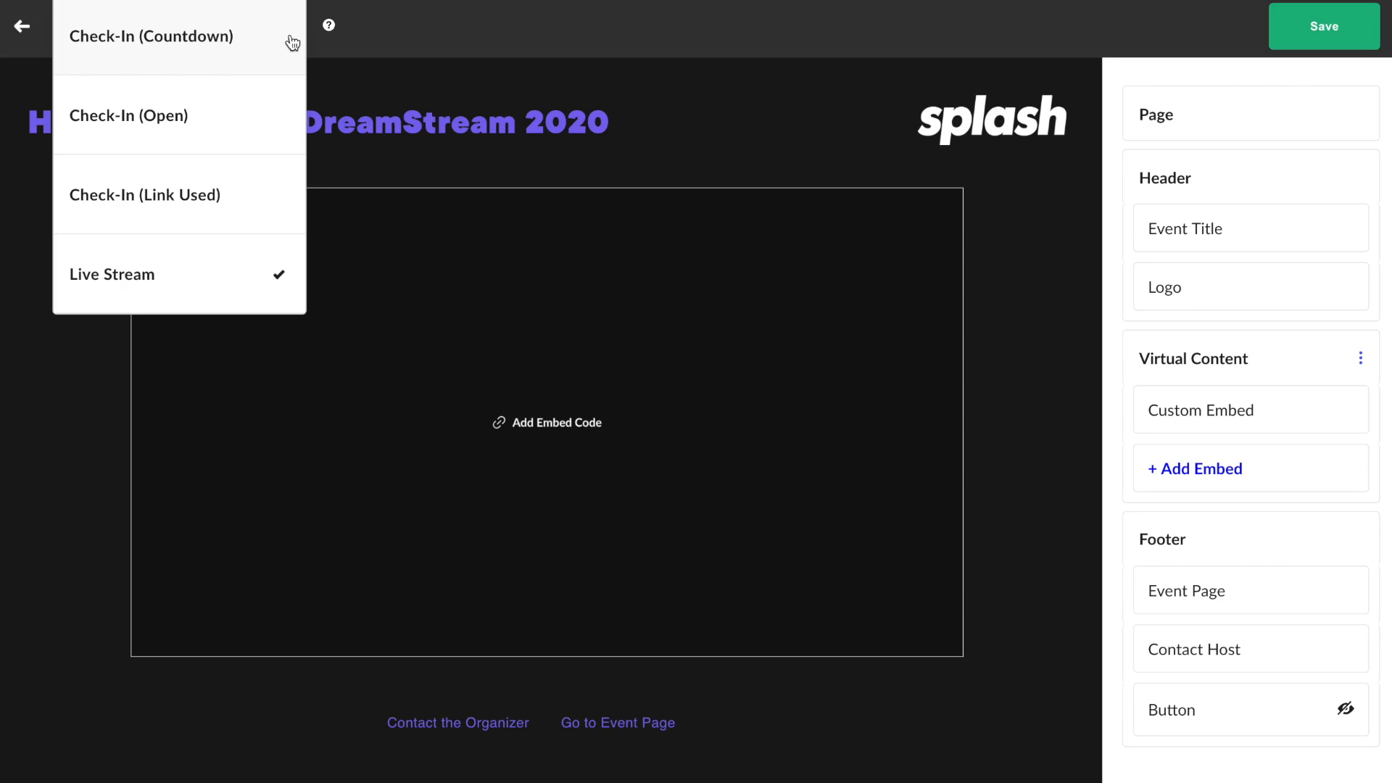
mouse_move(284, 46)
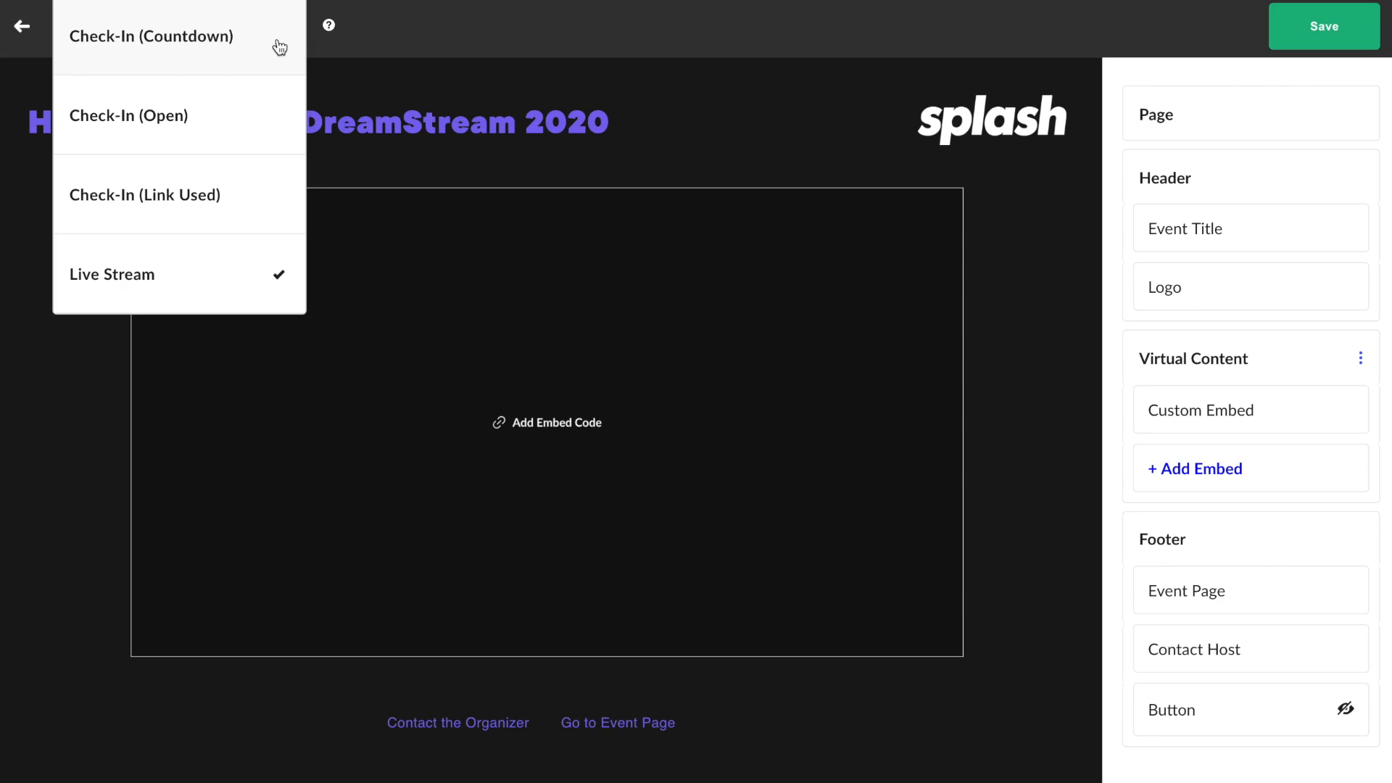
left_click(150, 36)
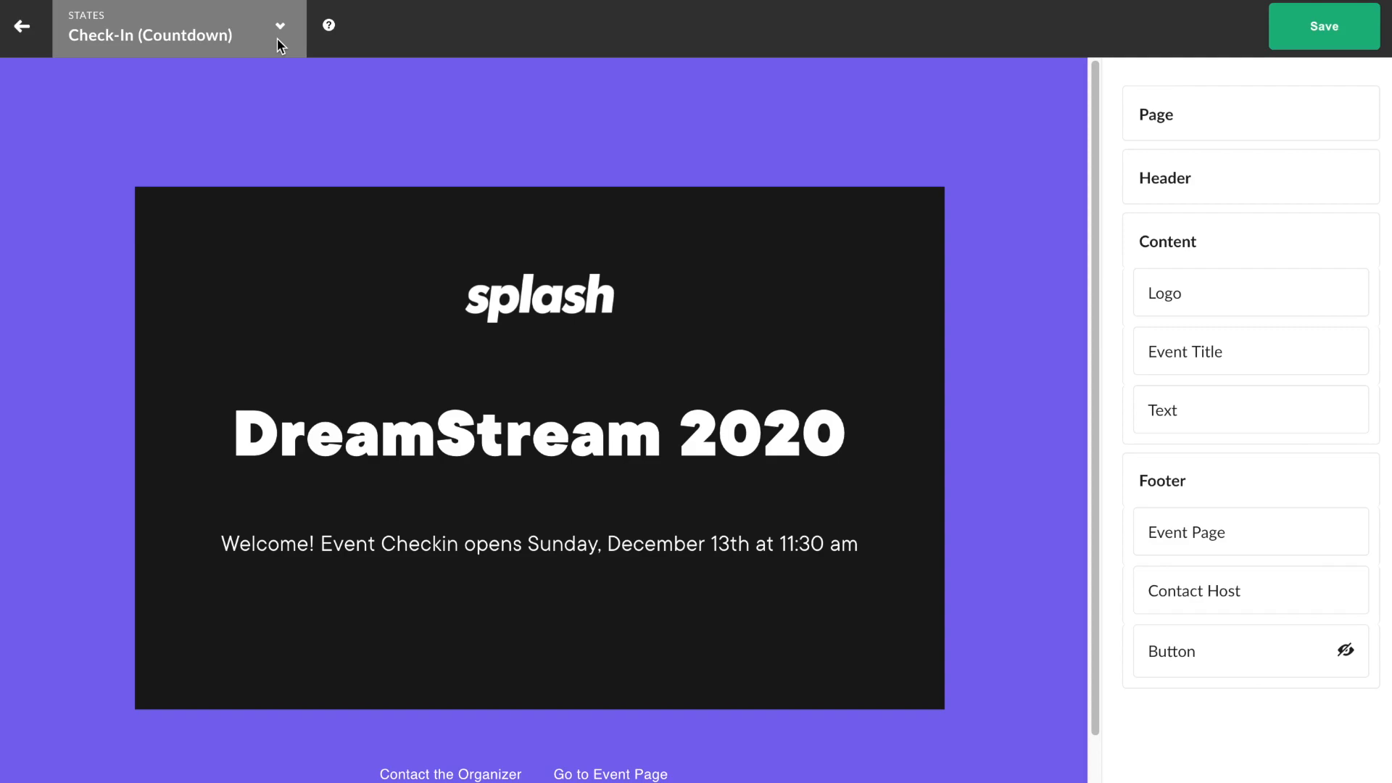
left_click(177, 29)
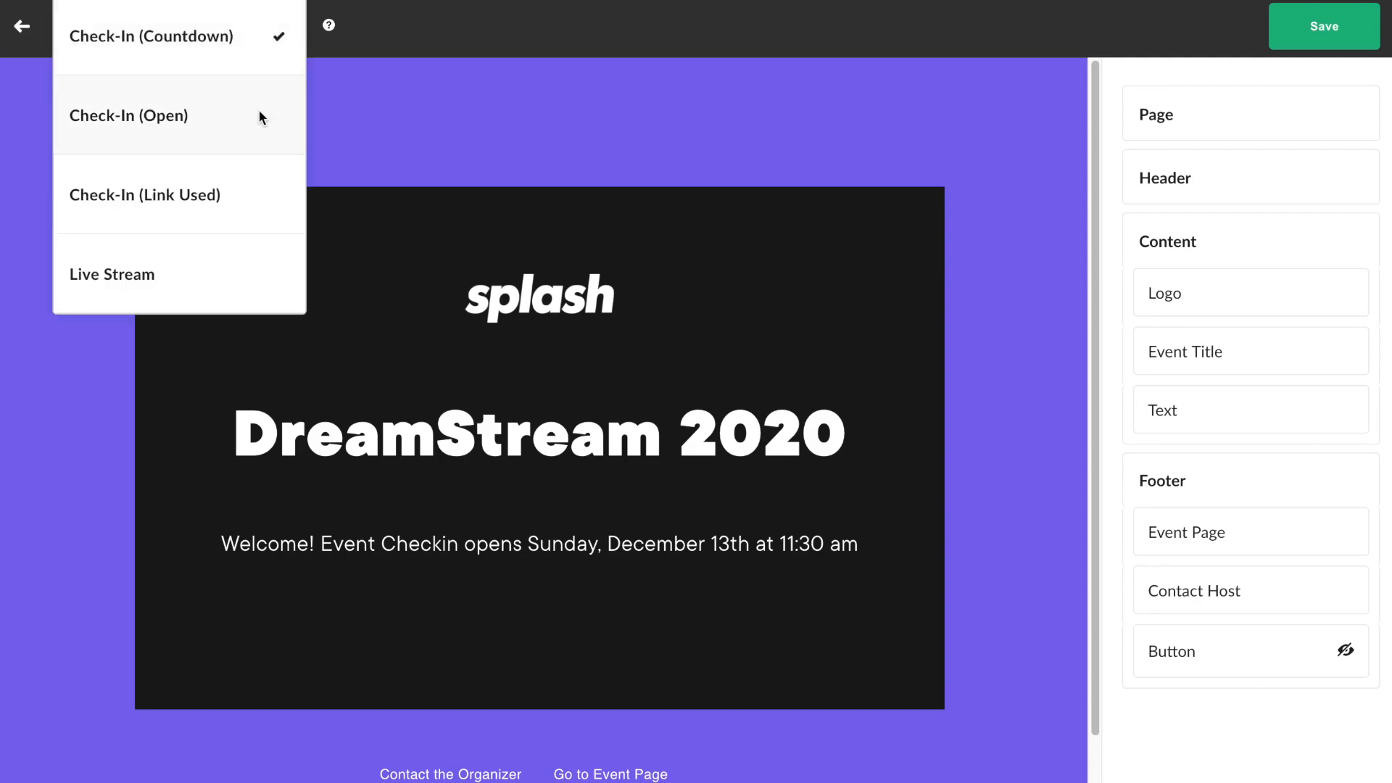
left_click(128, 116)
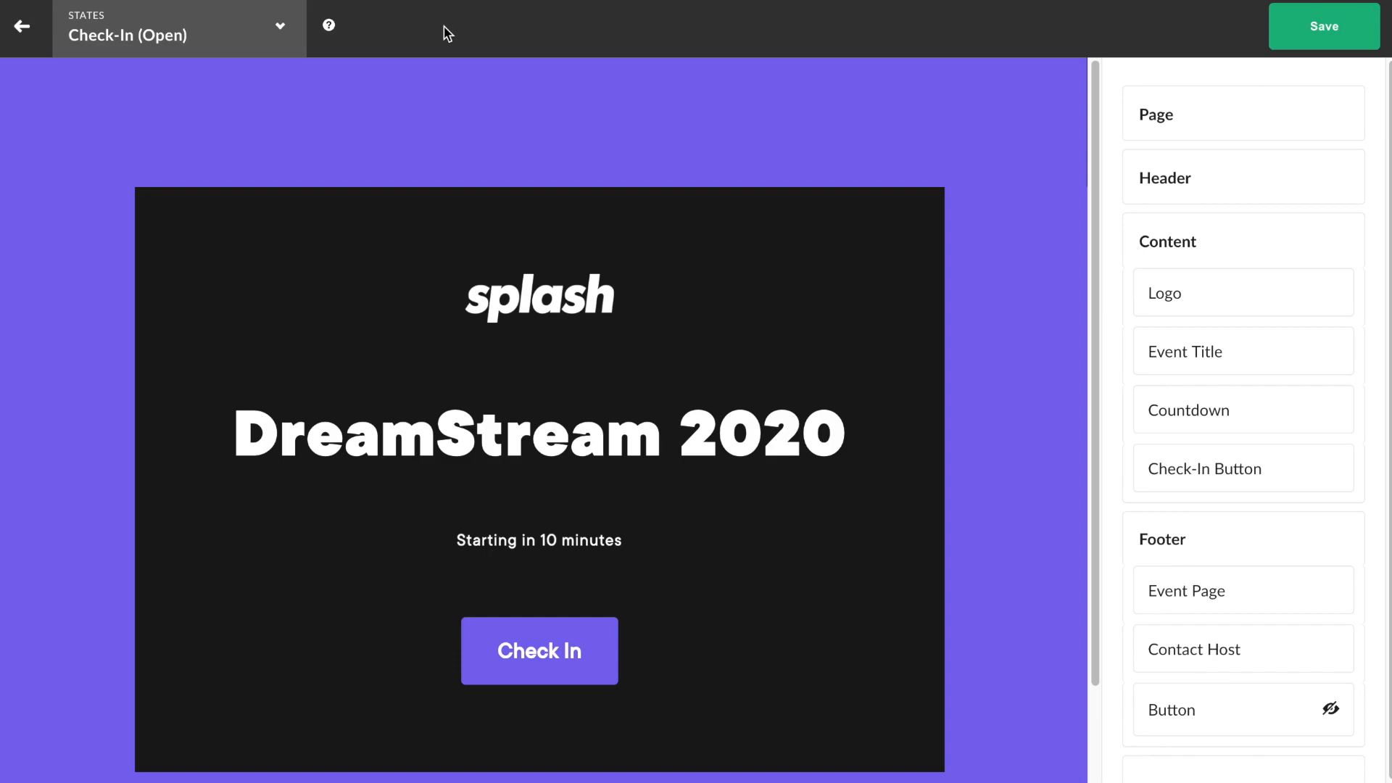
left_click(177, 26)
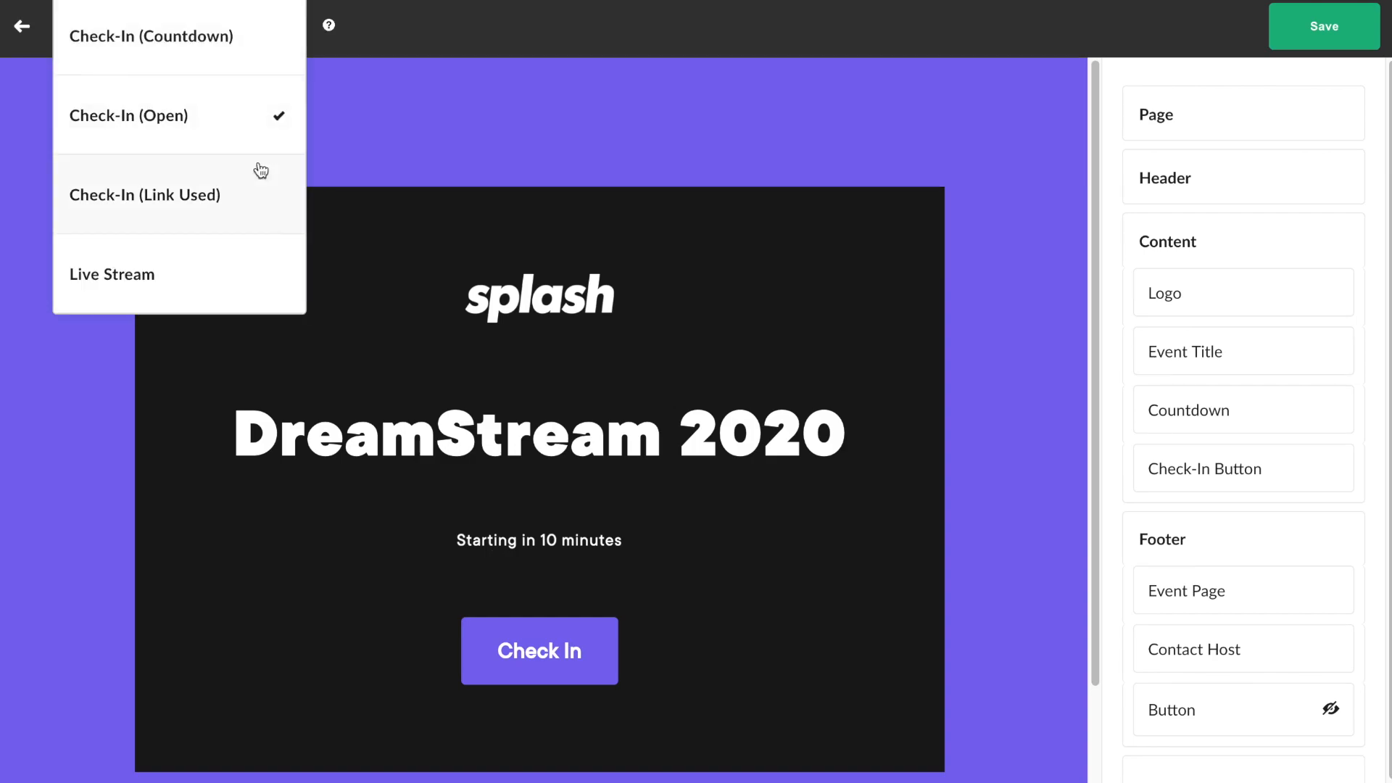
left_click(145, 194)
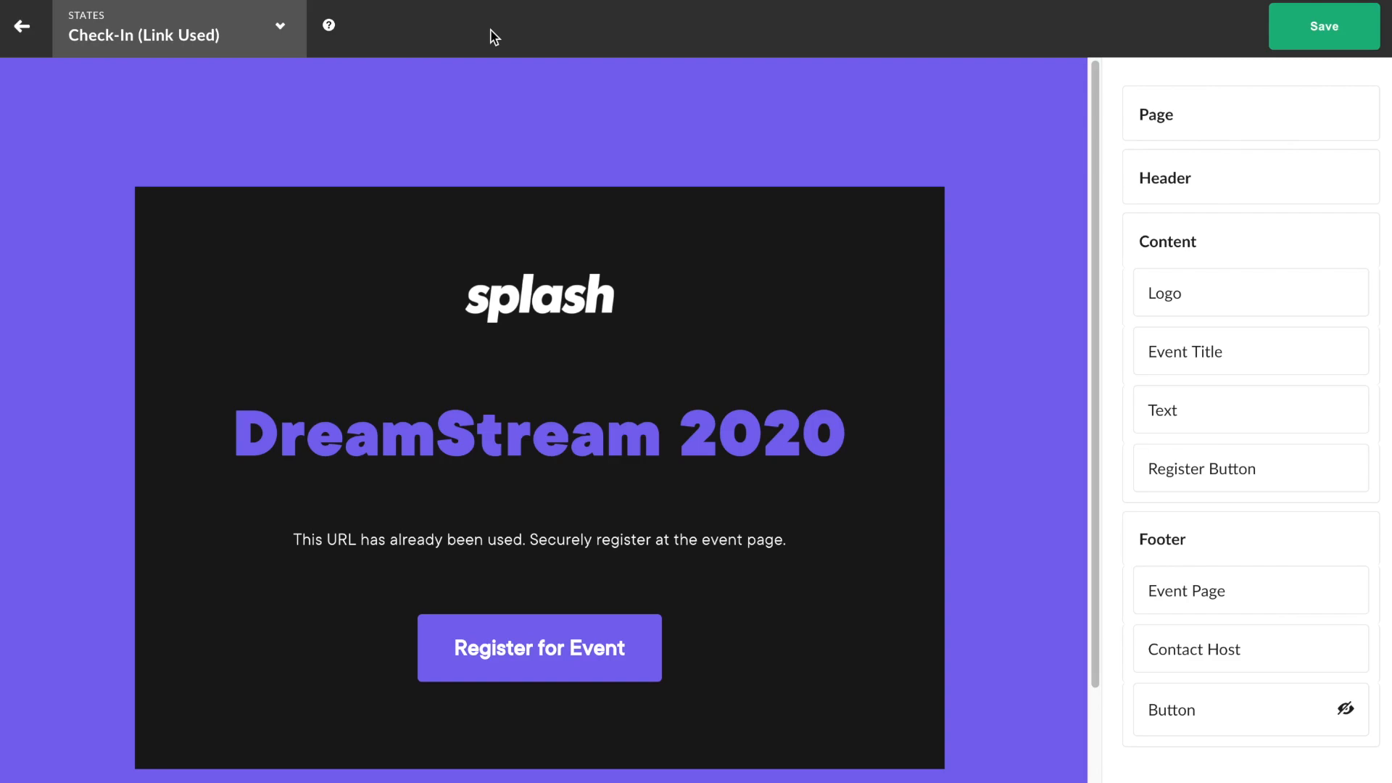
mouse_move(425, 34)
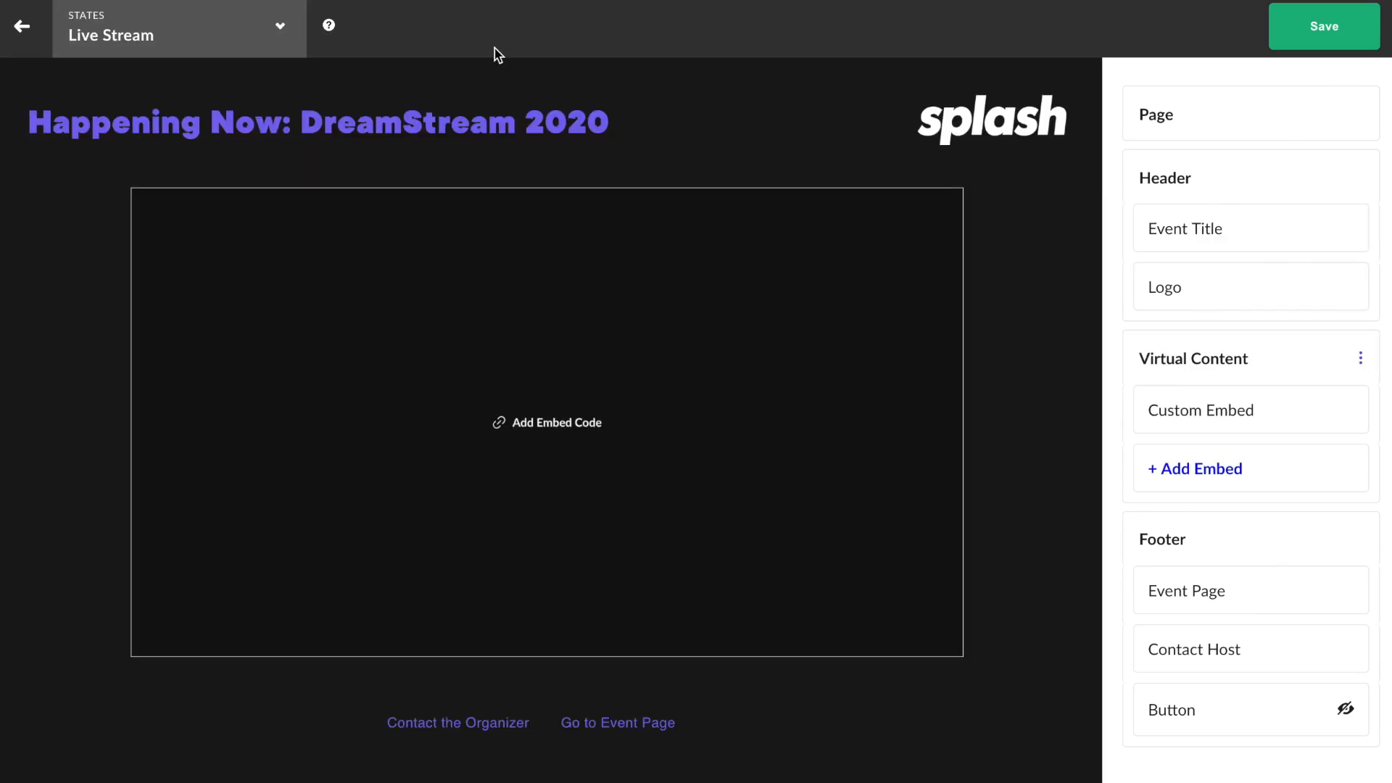
mouse_move(543, 33)
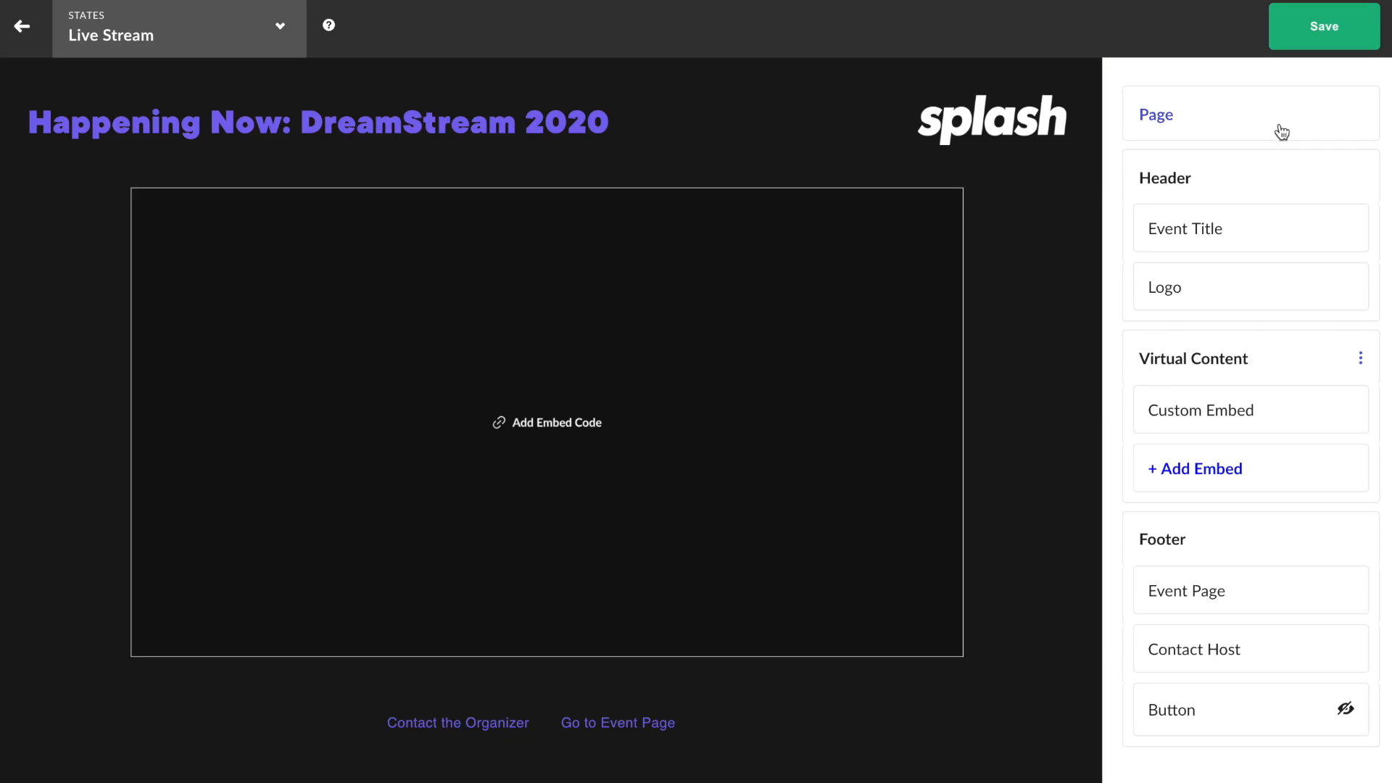
Set the cloud image as the page background.
left_click(1156, 113)
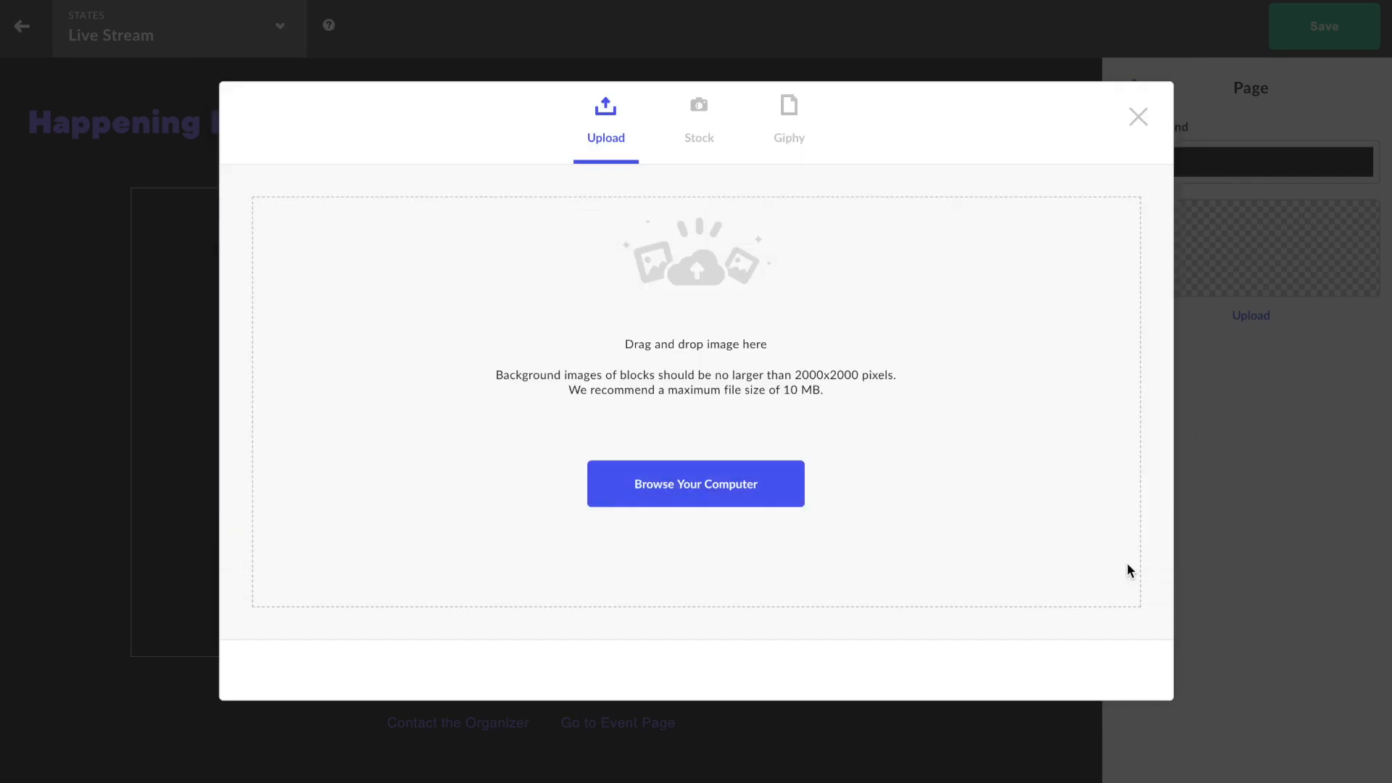
left_click(1137, 116)
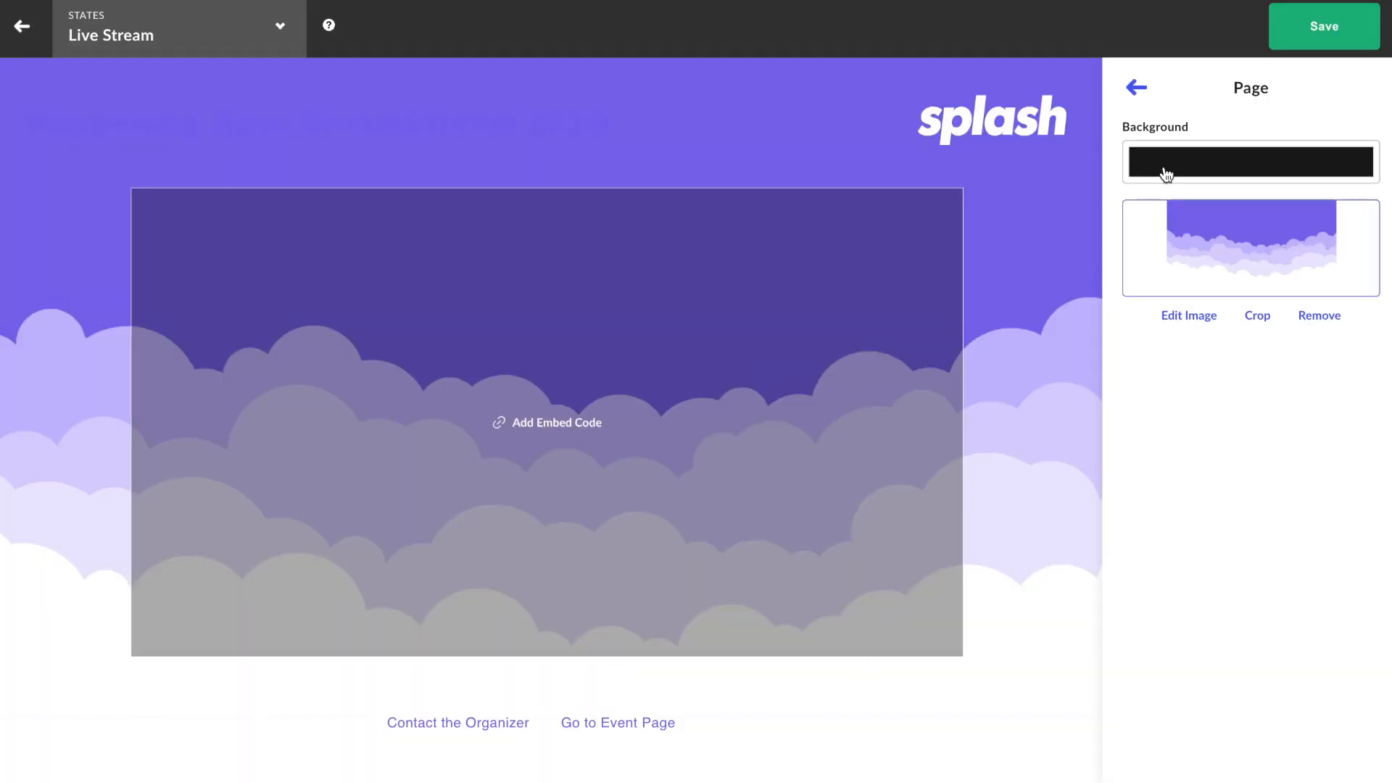
left_click(1136, 87)
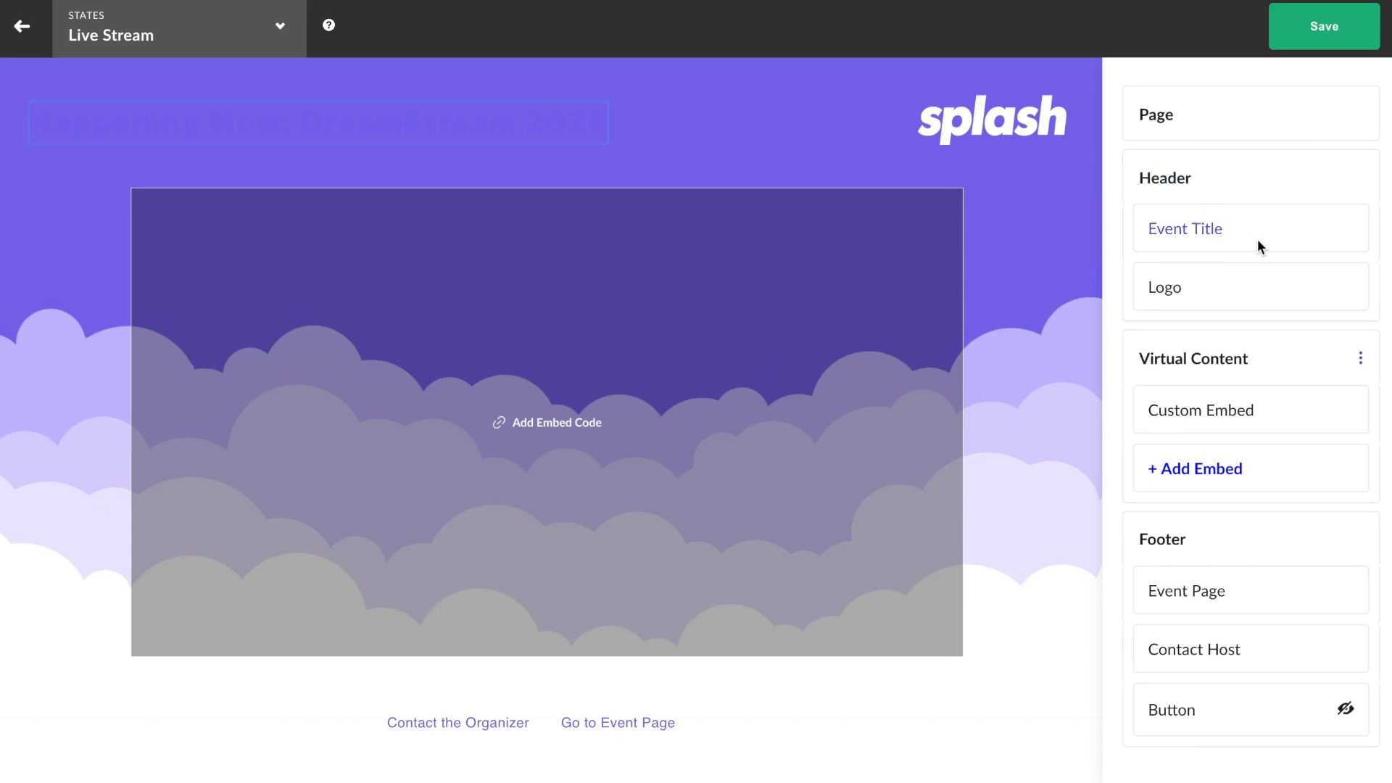
Adjust the title styling, widen the logo to 178, and save the page.
left_click(1248, 228)
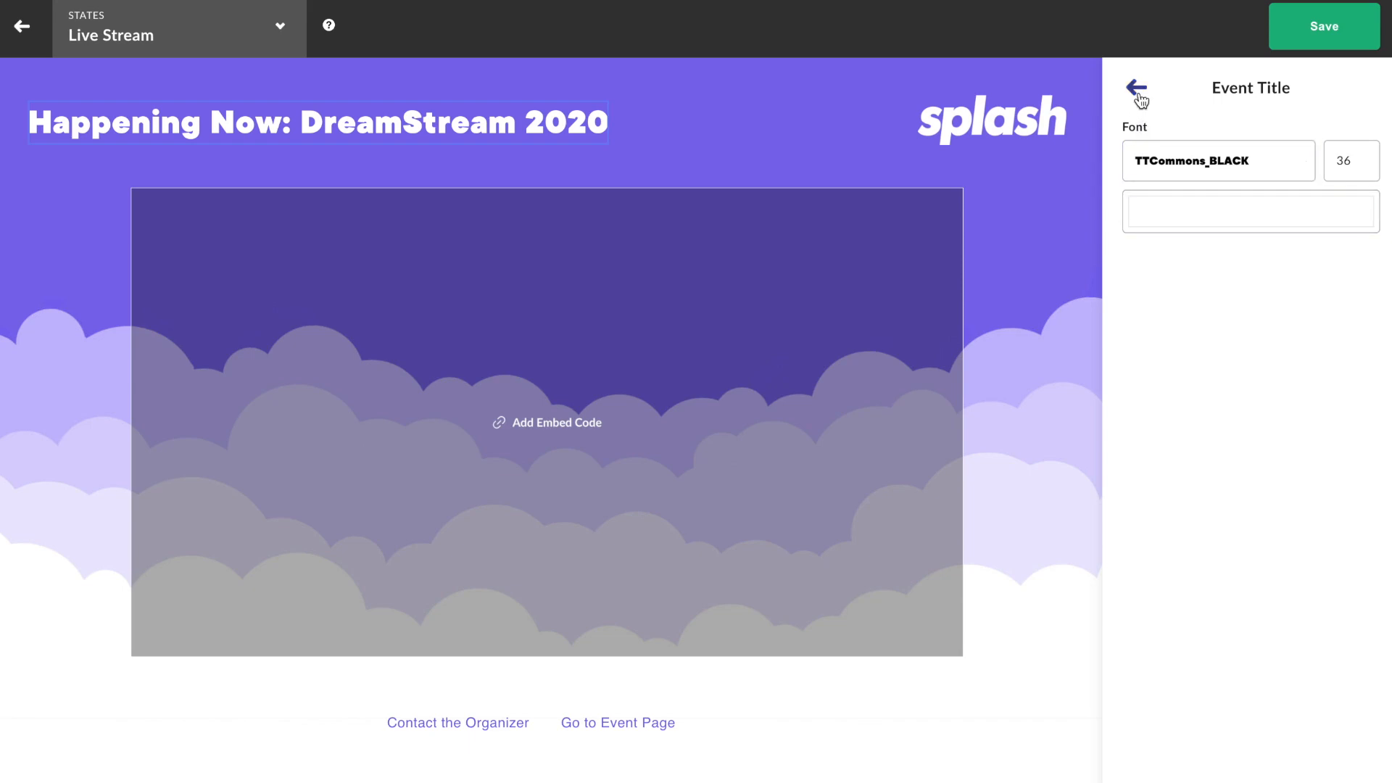
left_click(991, 121)
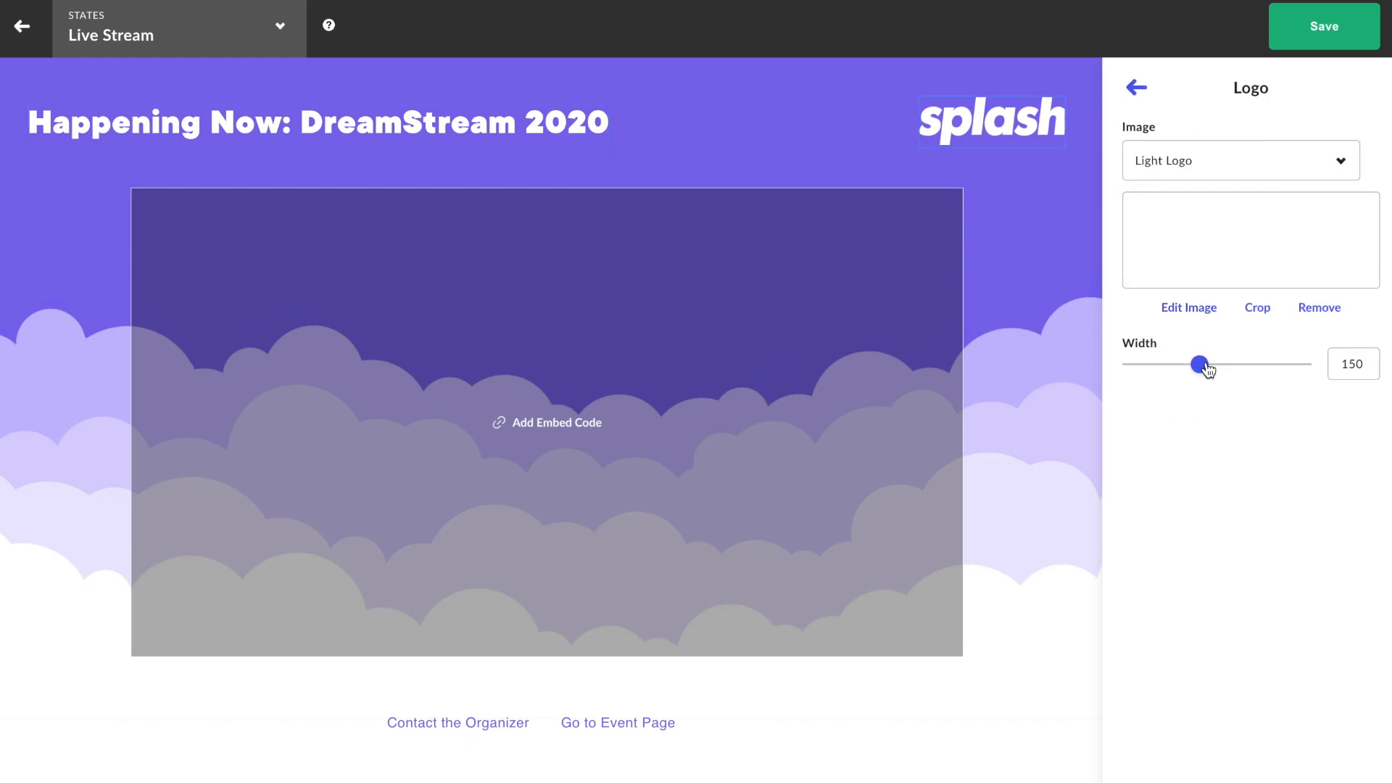
left_click_drag(1200, 363, 1220, 362)
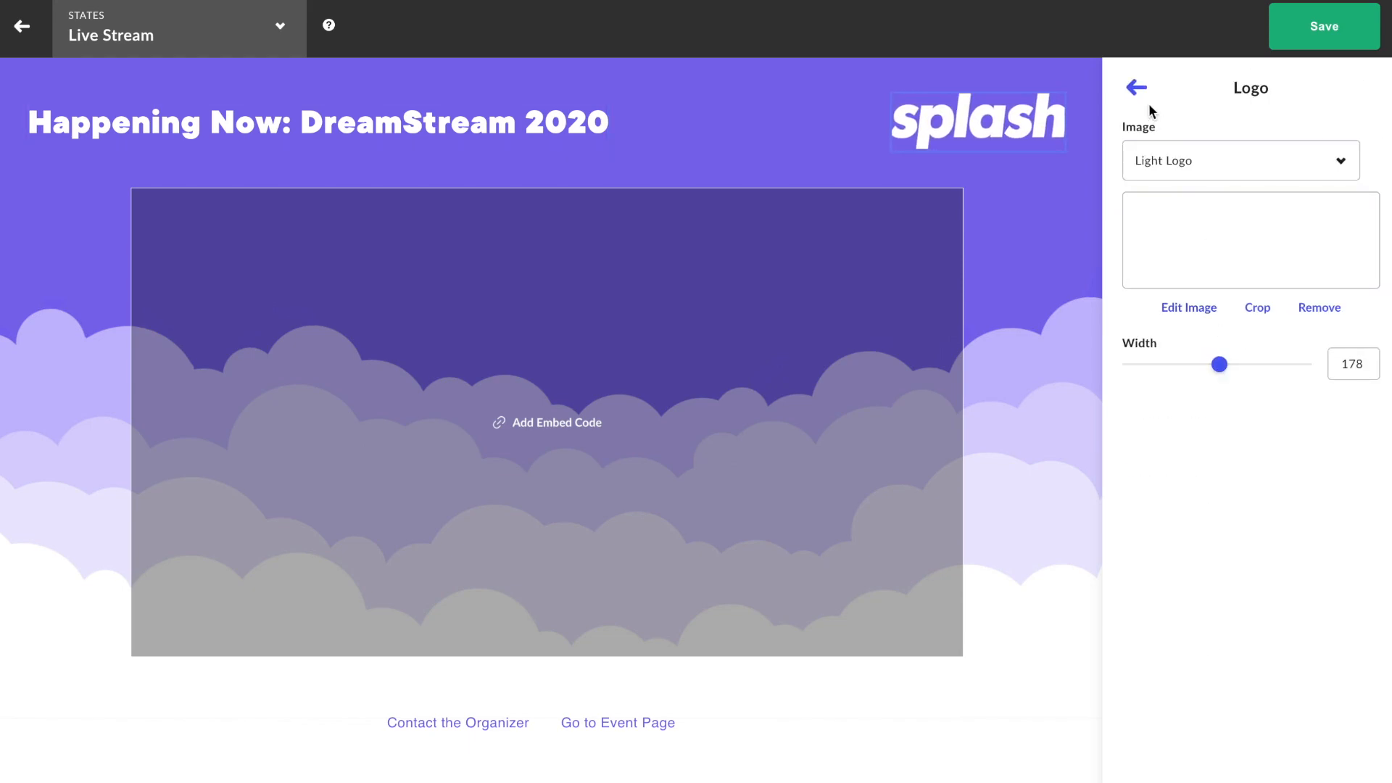
left_click(1136, 87)
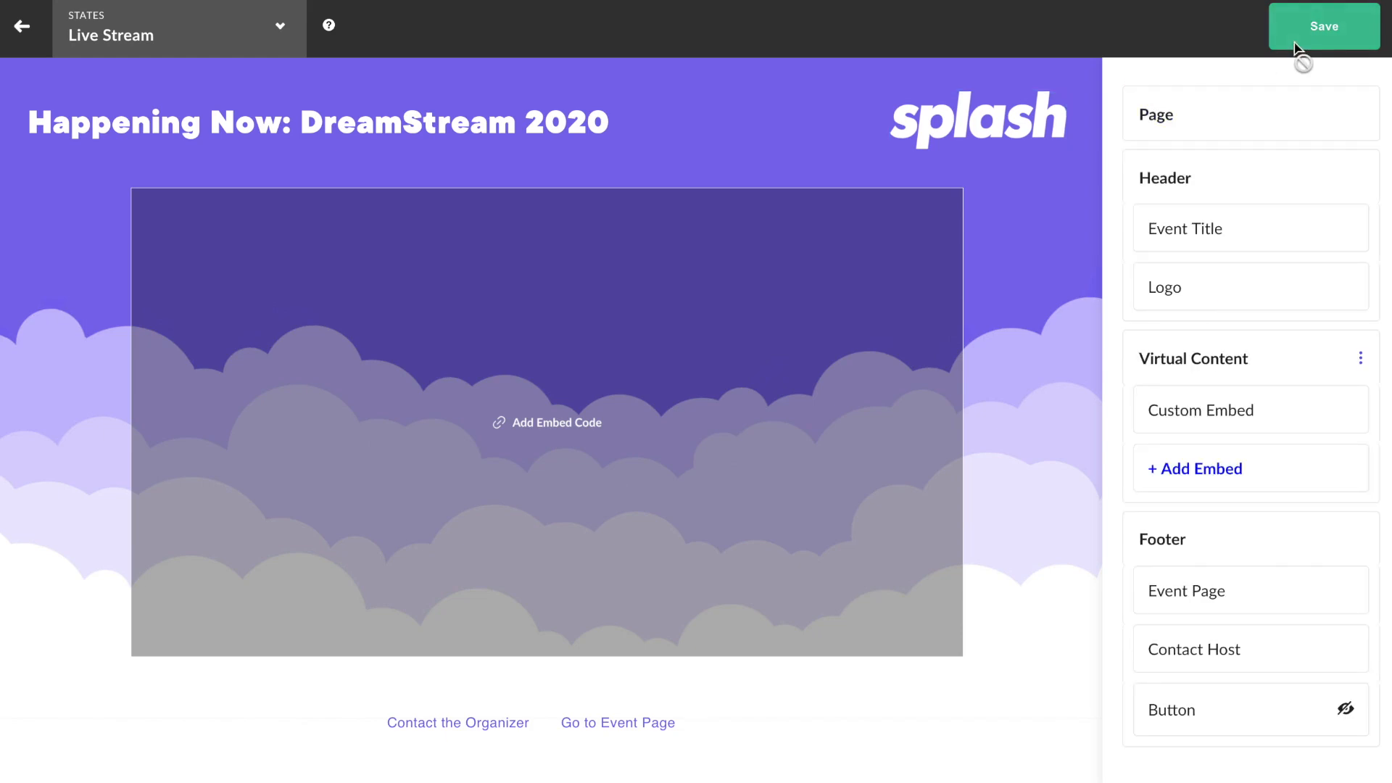
mouse_move(1188, 45)
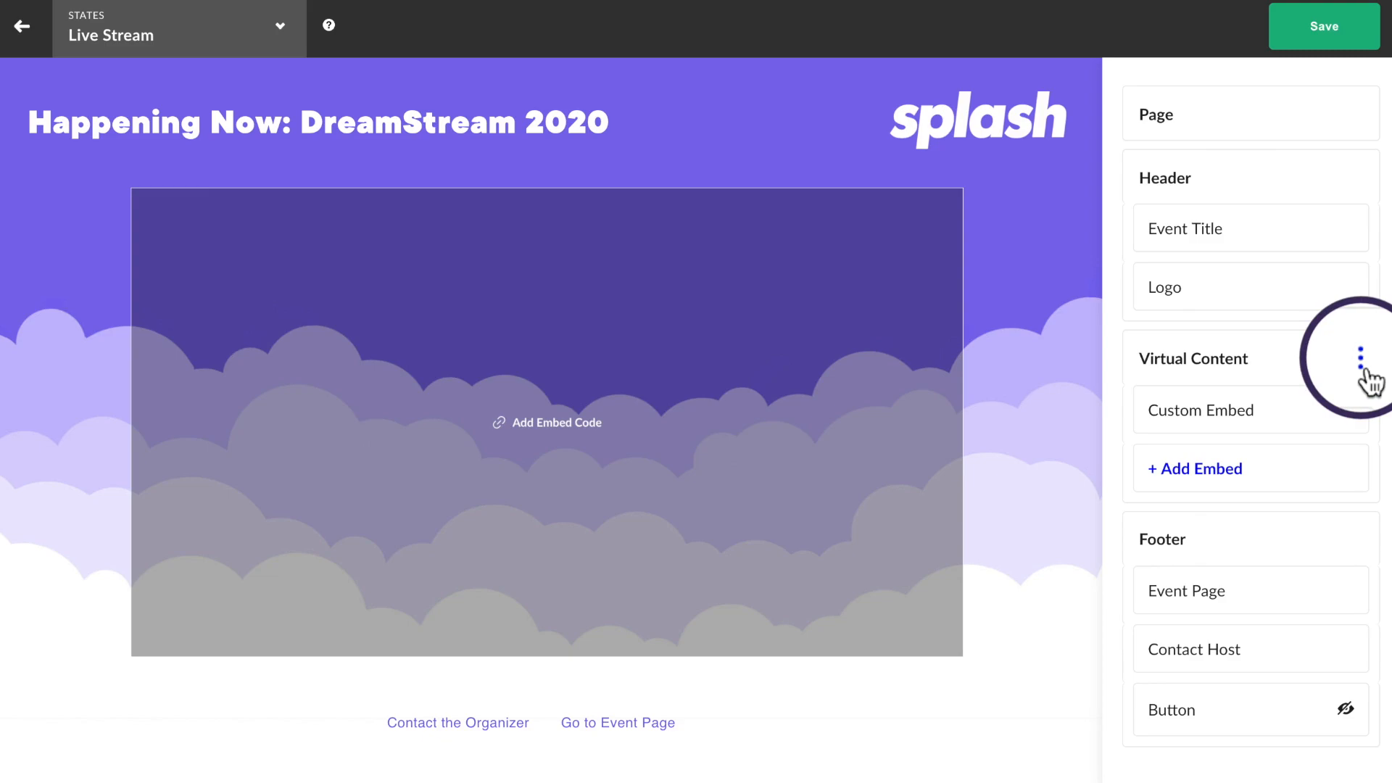
Choose Custom Embed as the virtual content type and reach its embed options.
left_click(1361, 358)
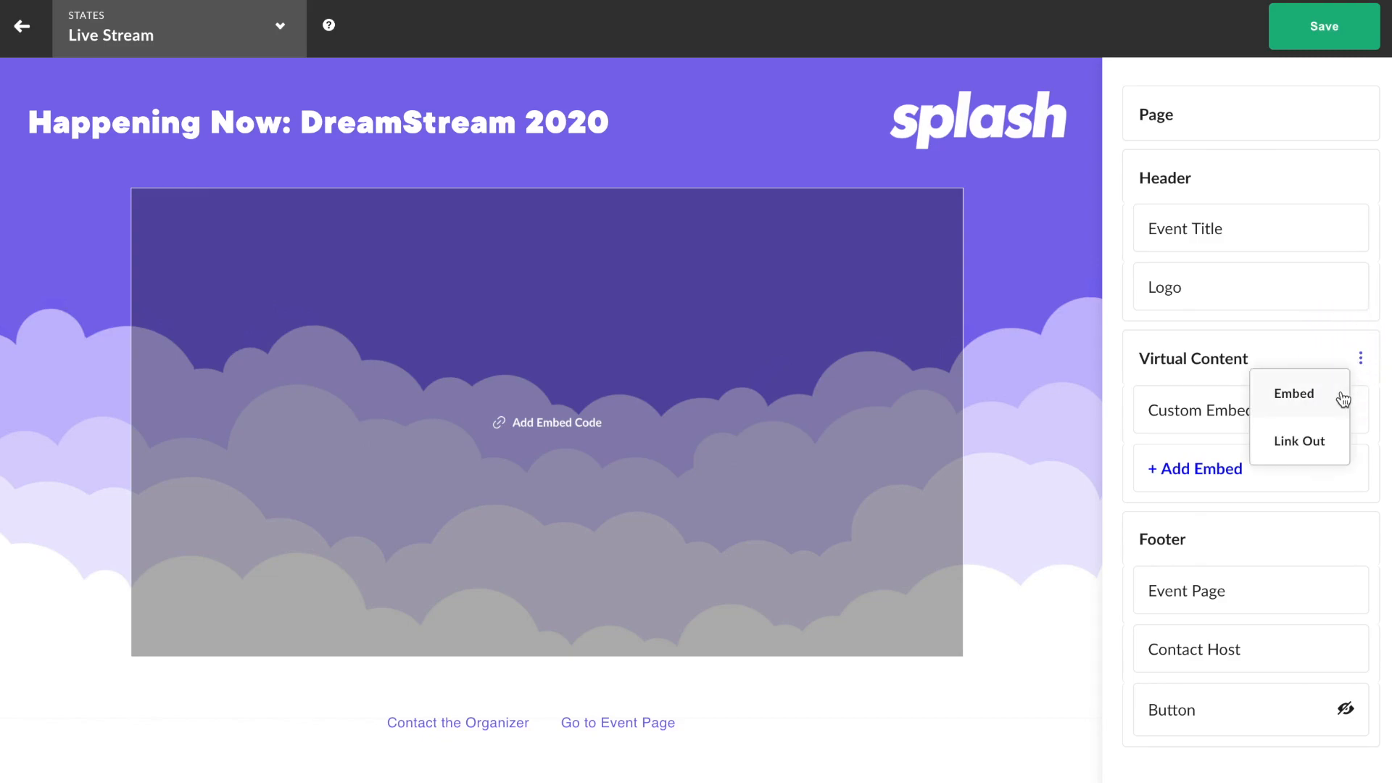
mouse_move(1331, 440)
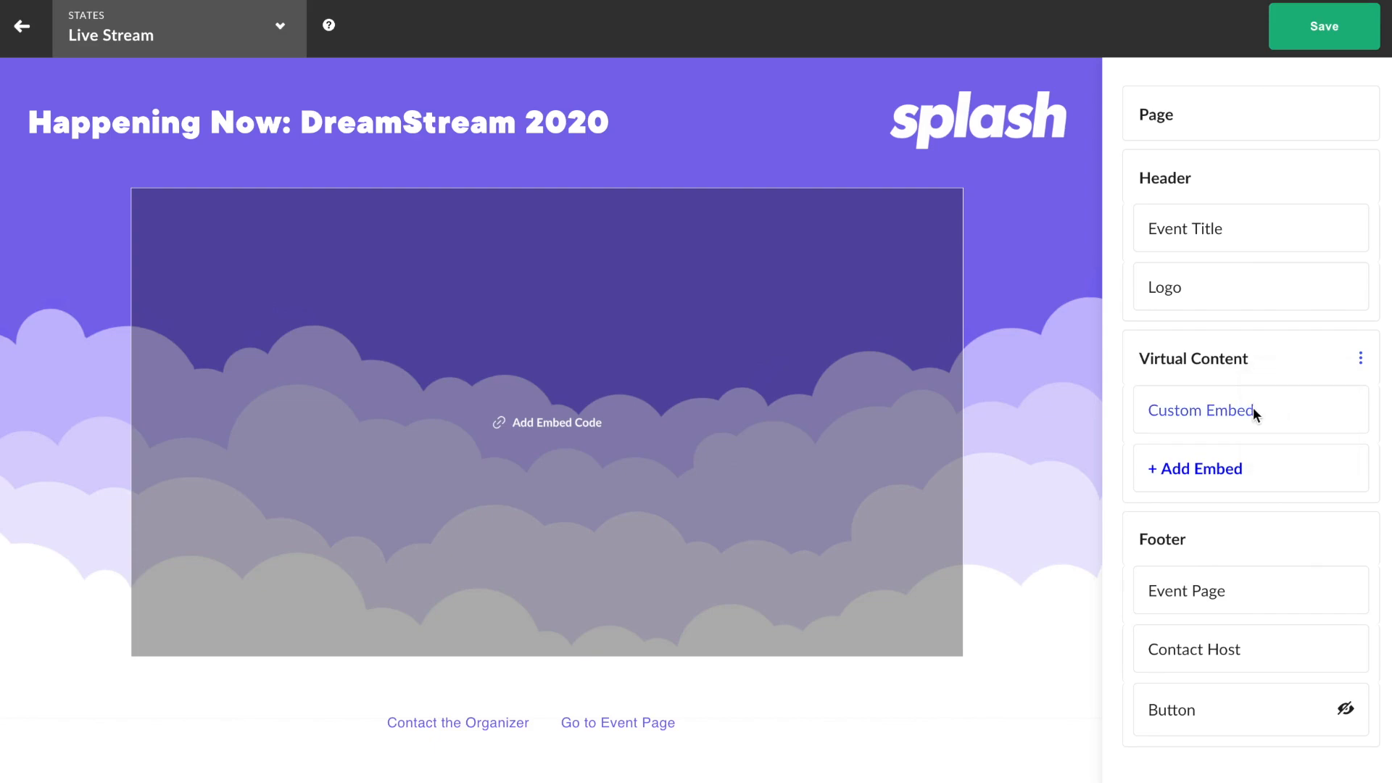
left_click(1200, 410)
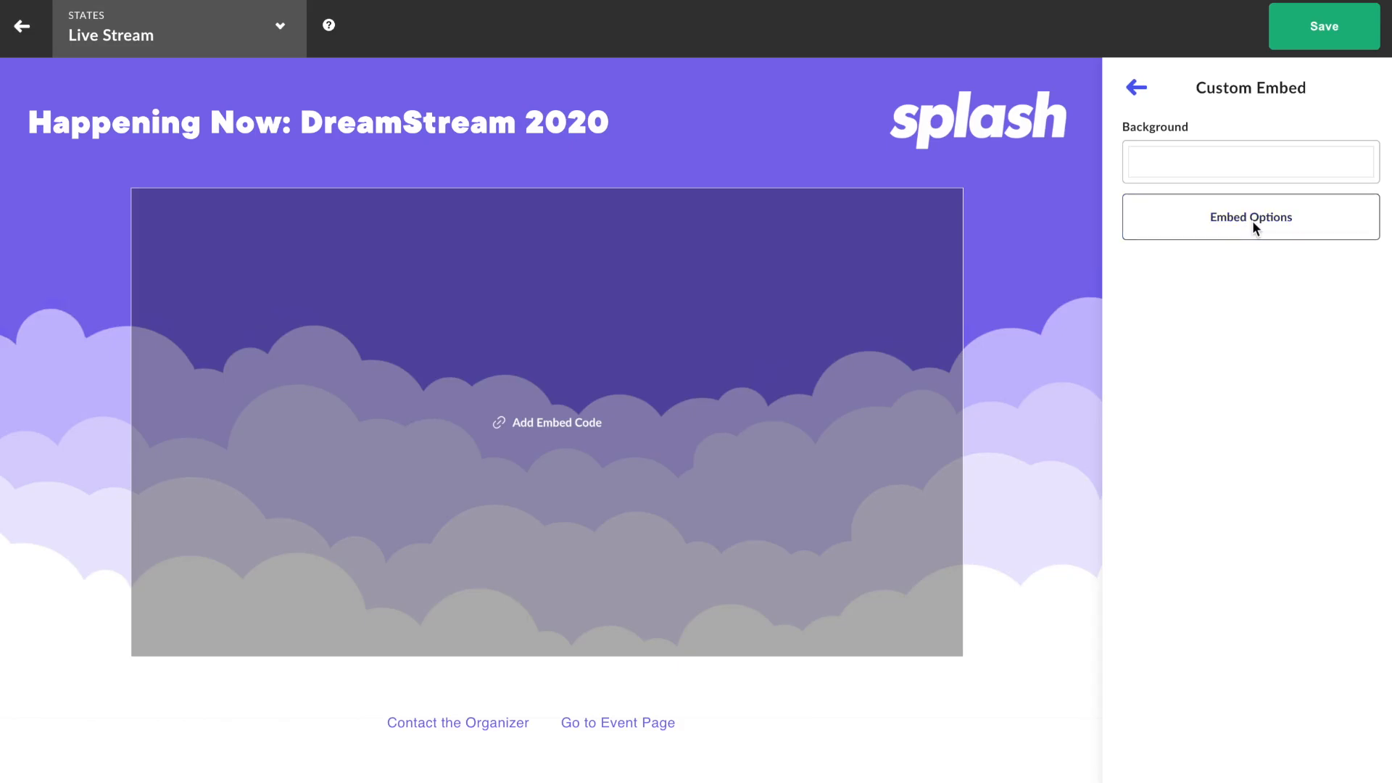
left_click(1248, 216)
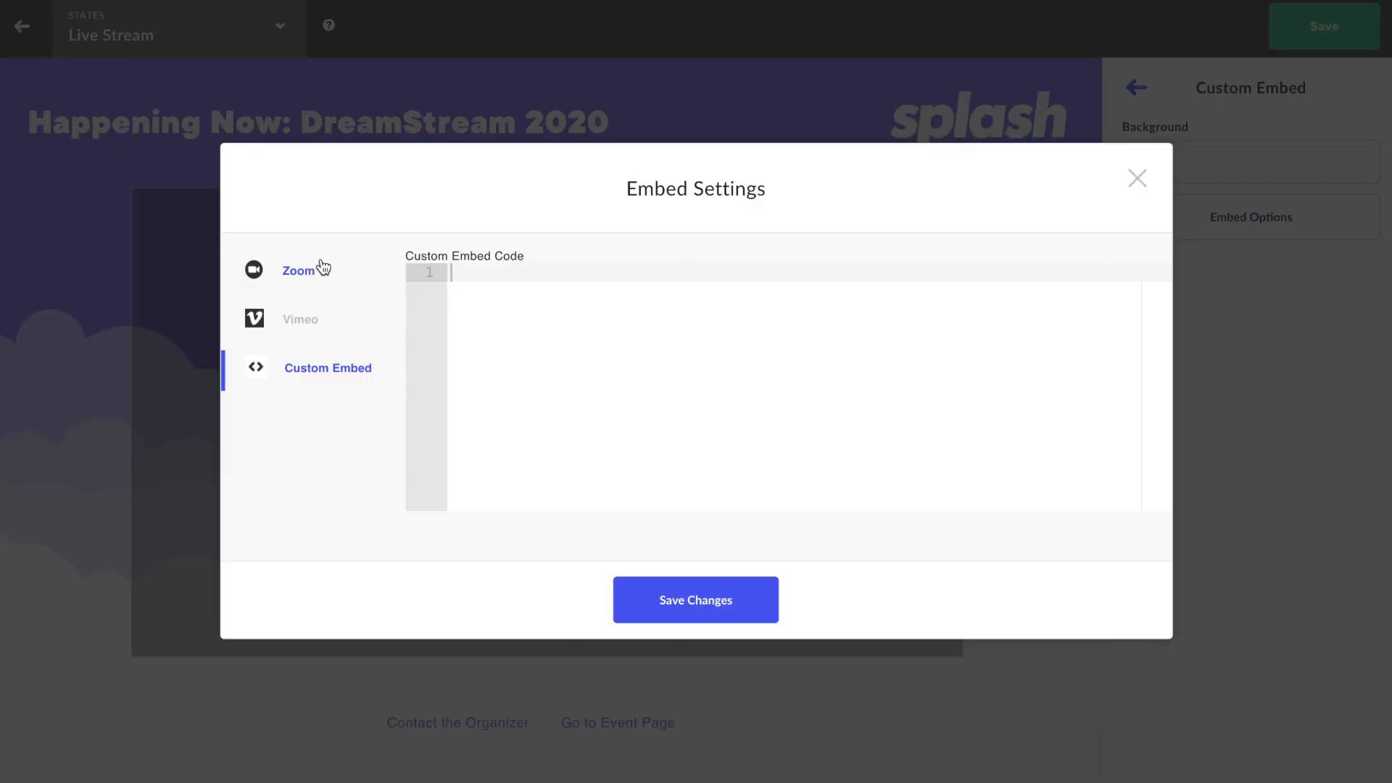
Review the Zoom and Vimeo options, then save the YouTube iframe as custom embed code.
left_click(299, 269)
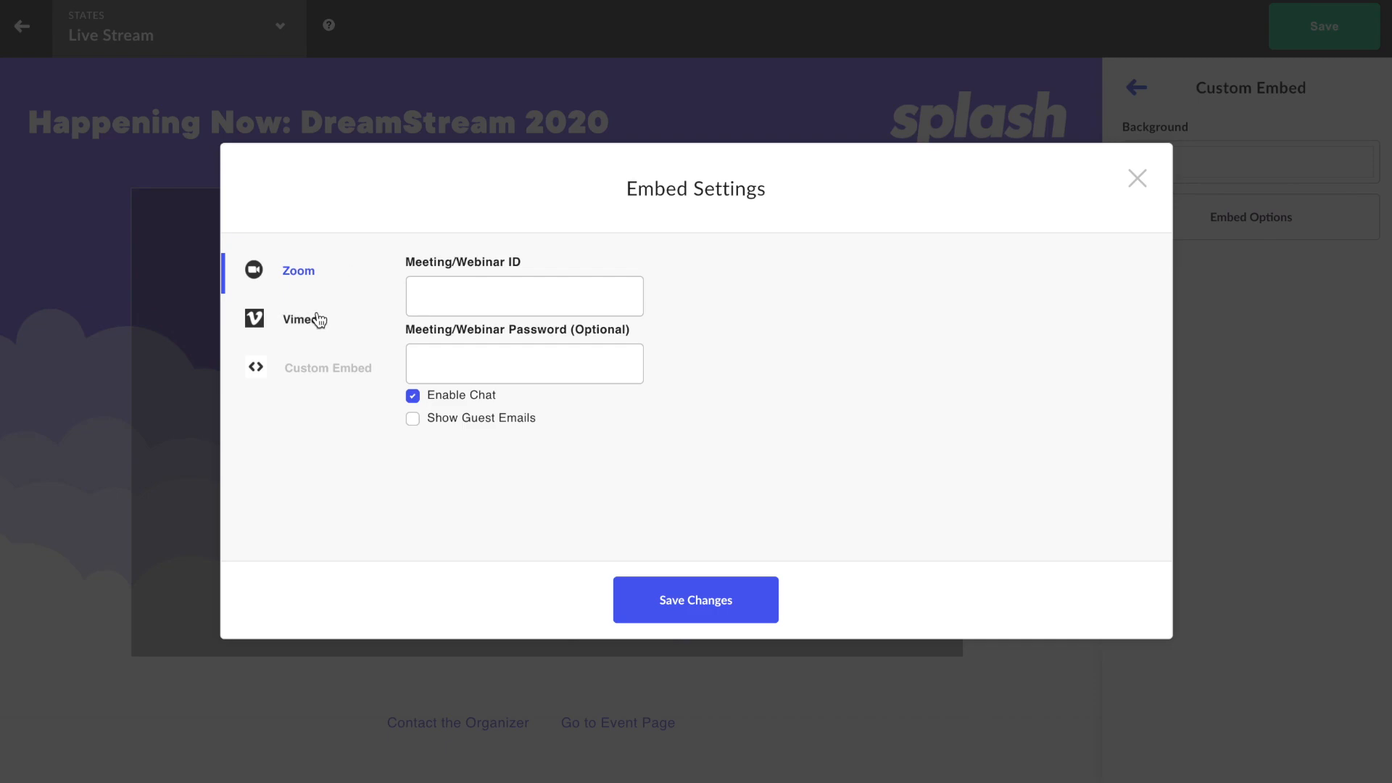
left_click(300, 319)
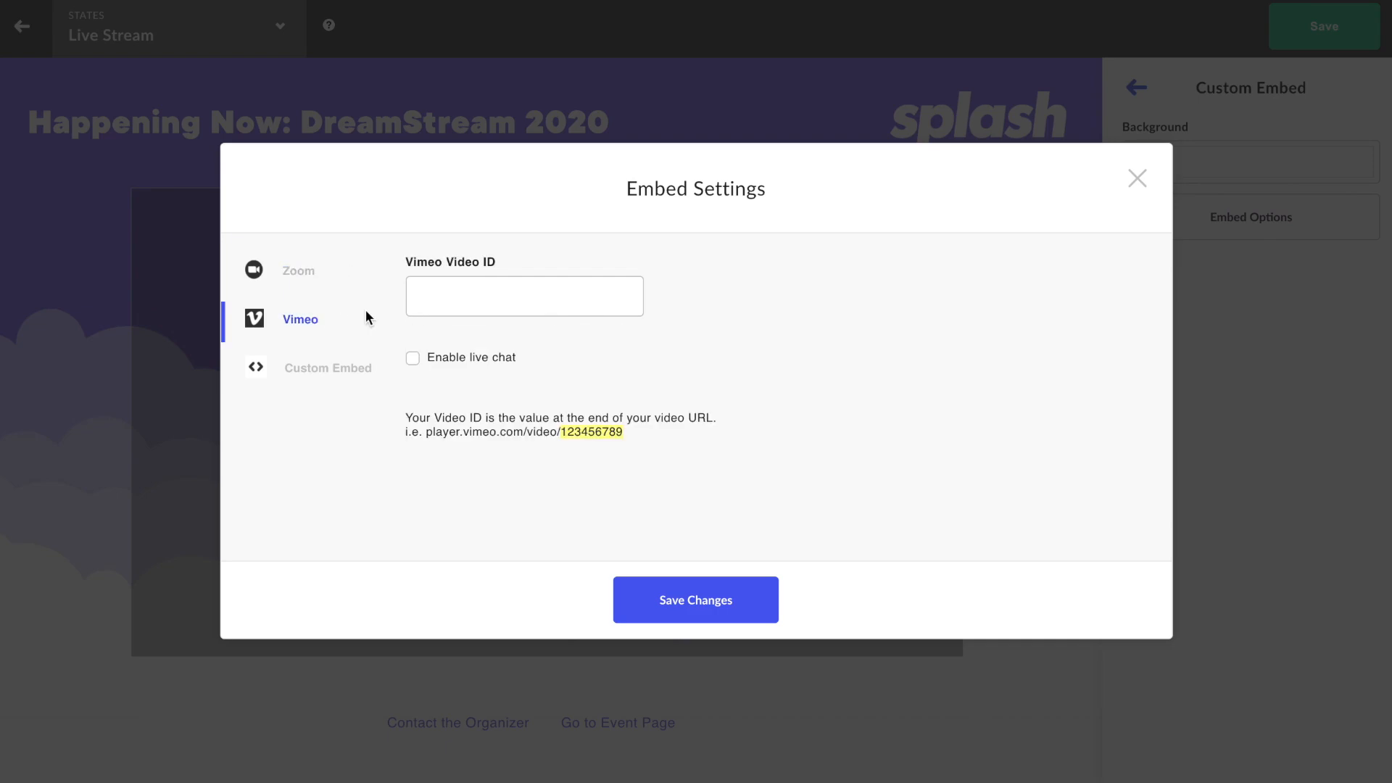
left_click(326, 366)
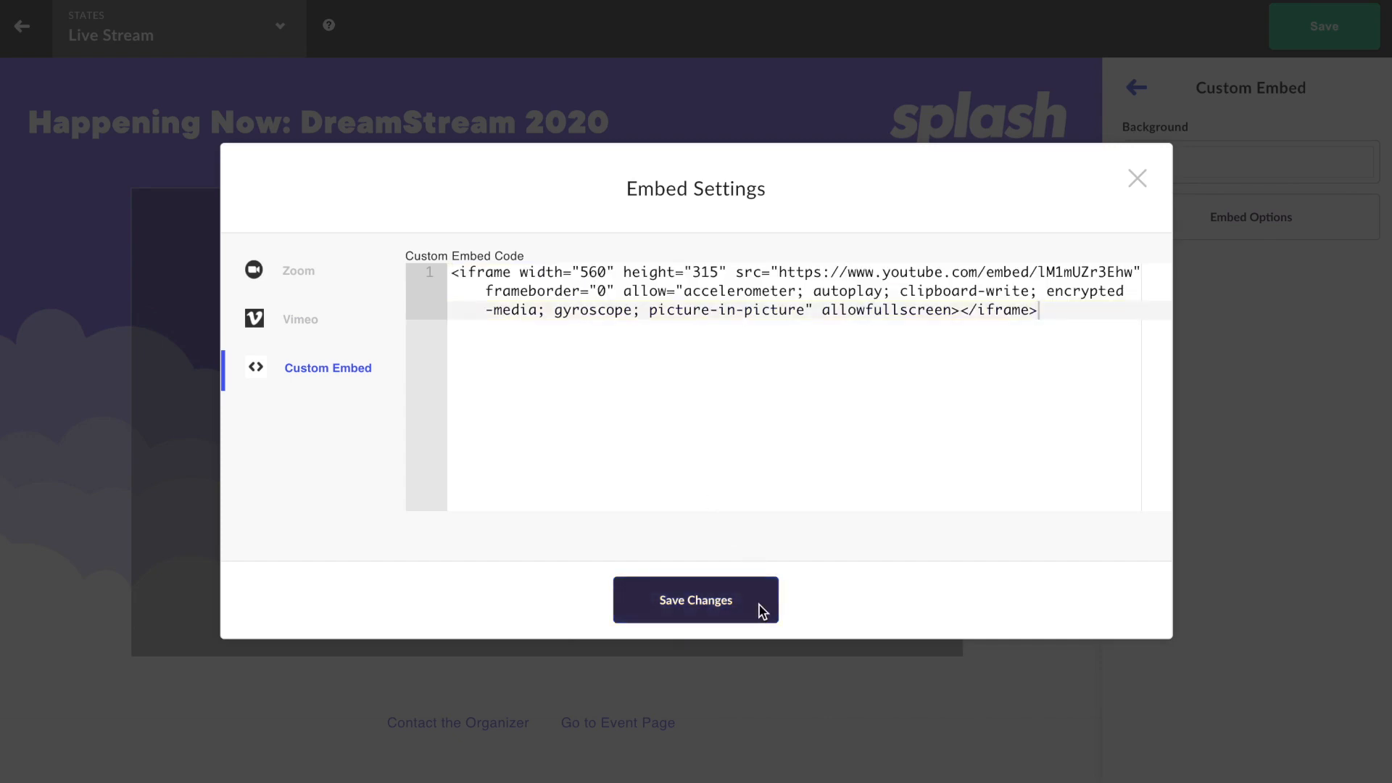
left_click(694, 599)
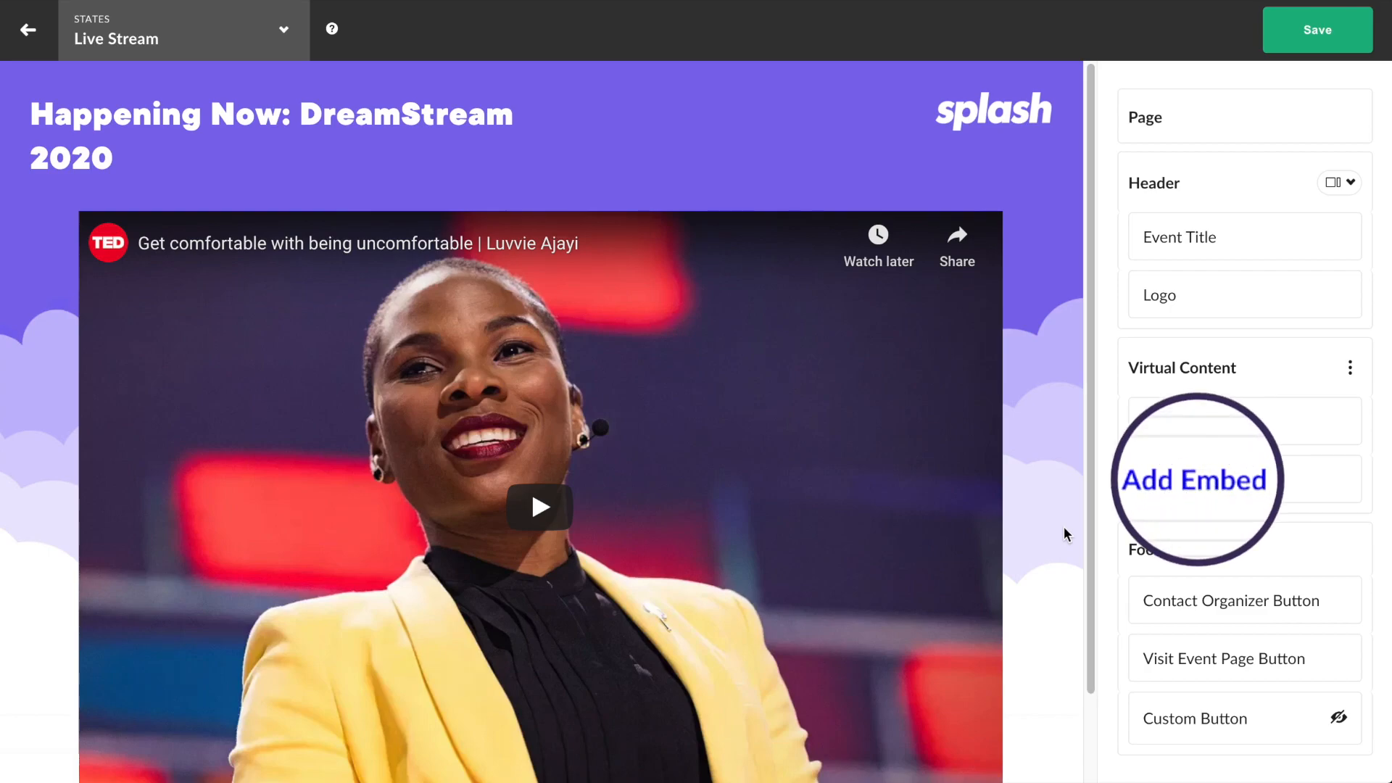
Add a second custom embed and reach its embed options.
left_click(1193, 480)
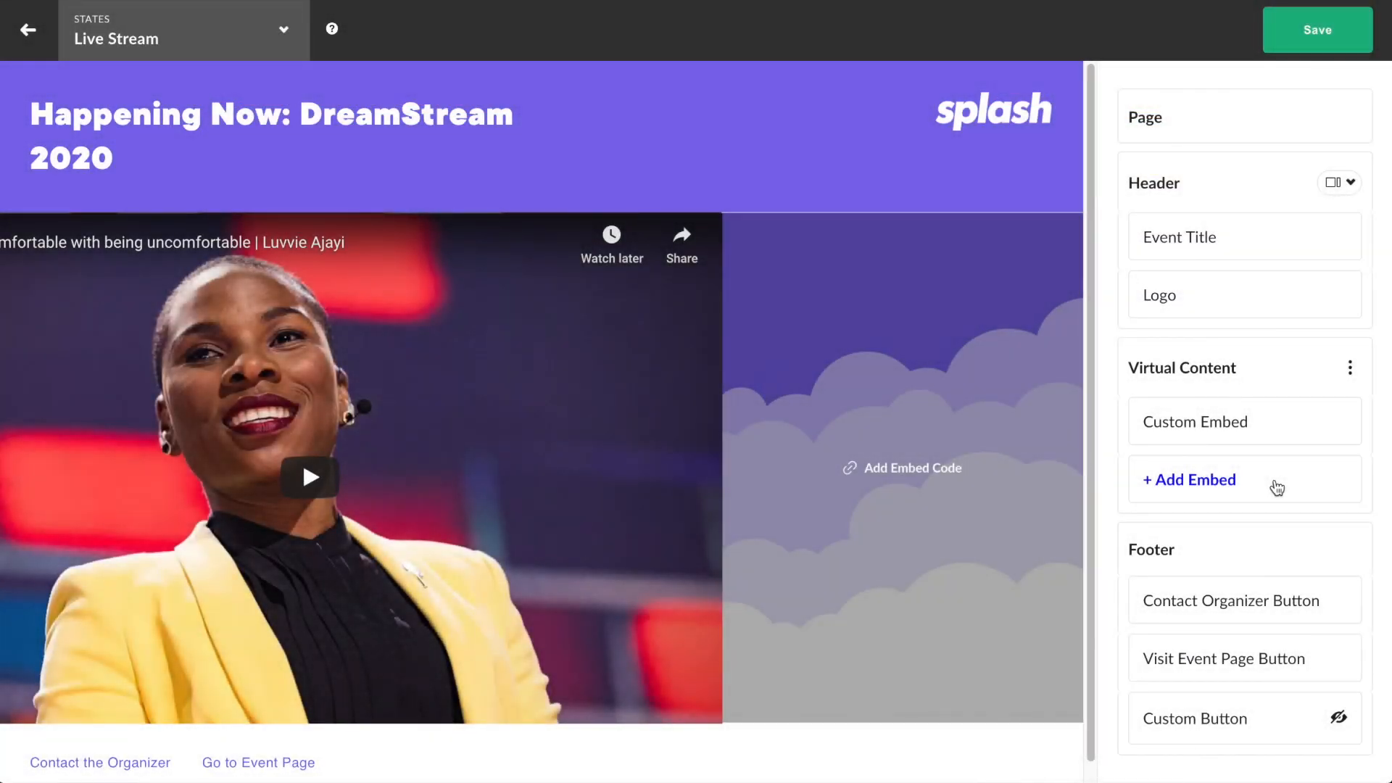
left_click(1189, 480)
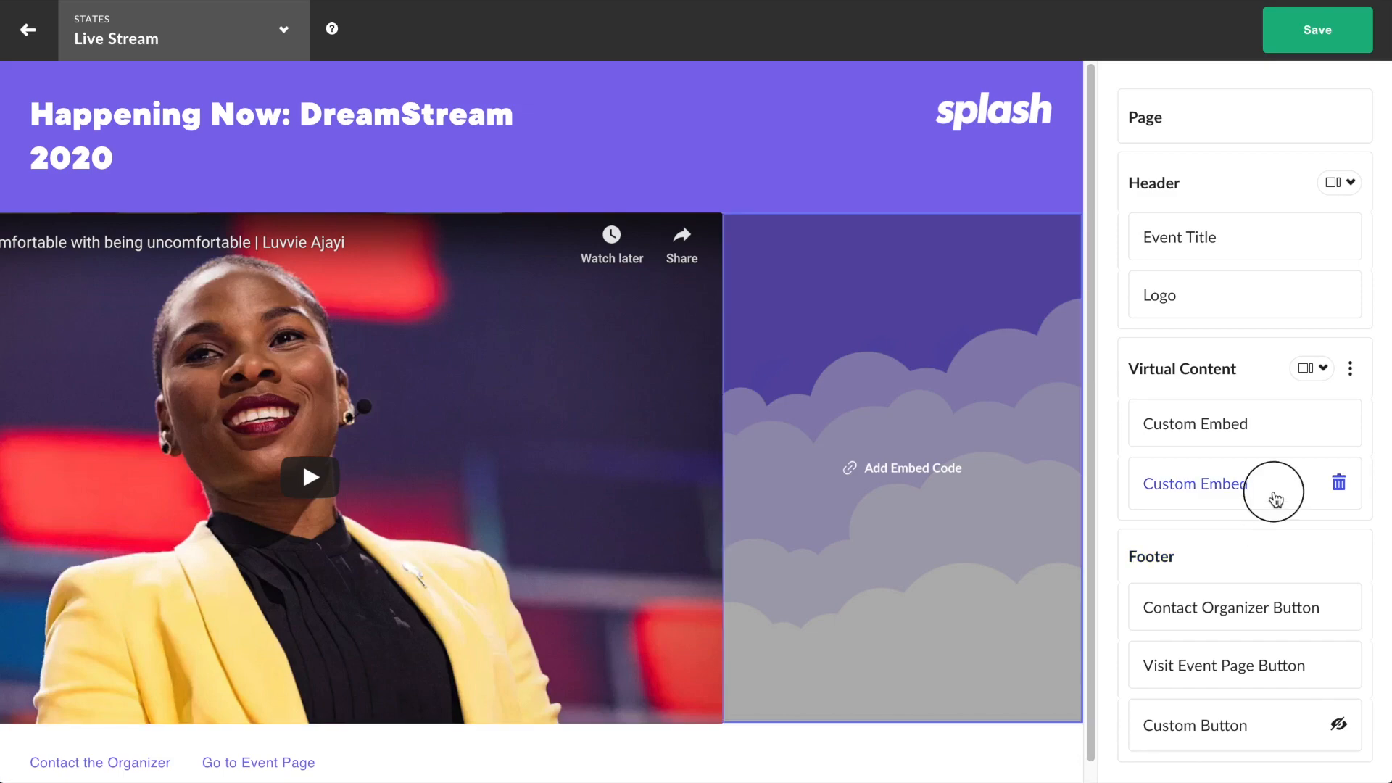
left_click(1193, 484)
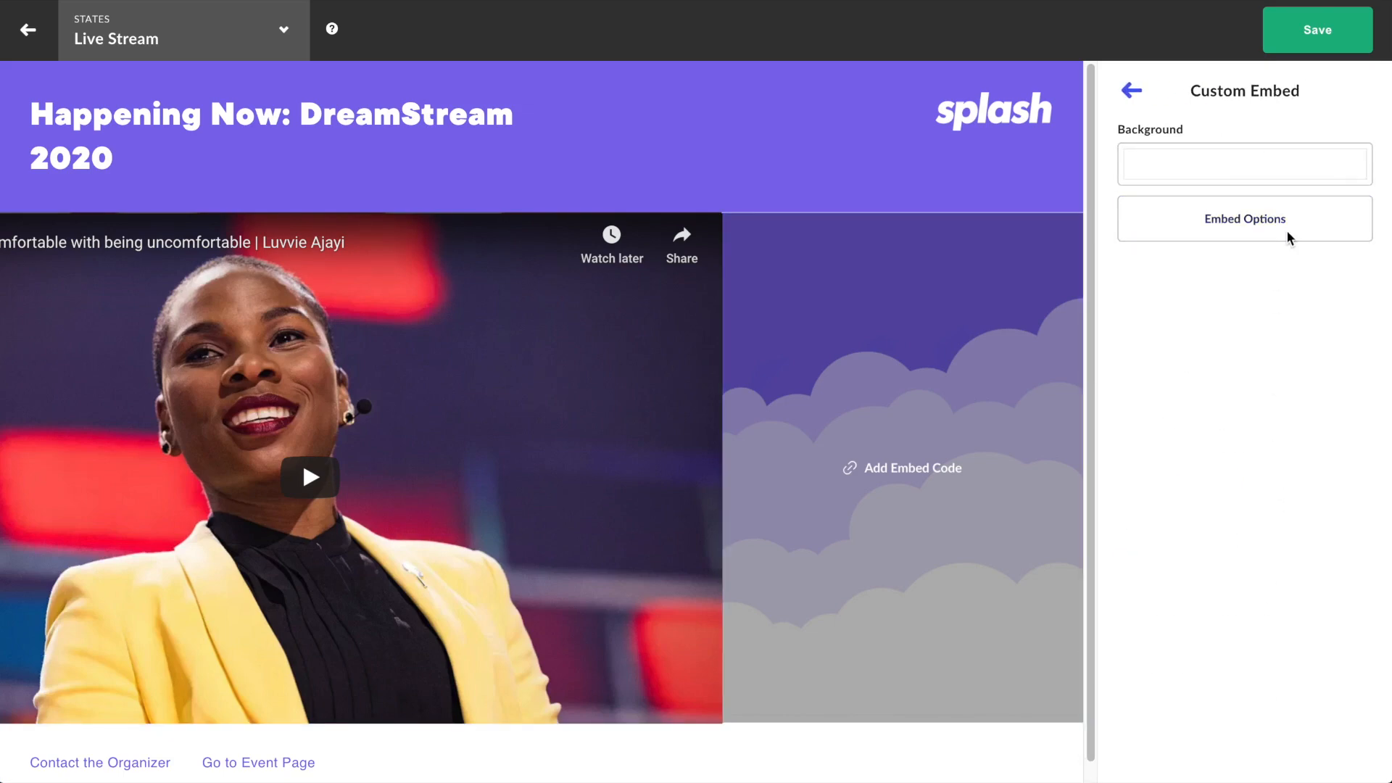
left_click(1243, 219)
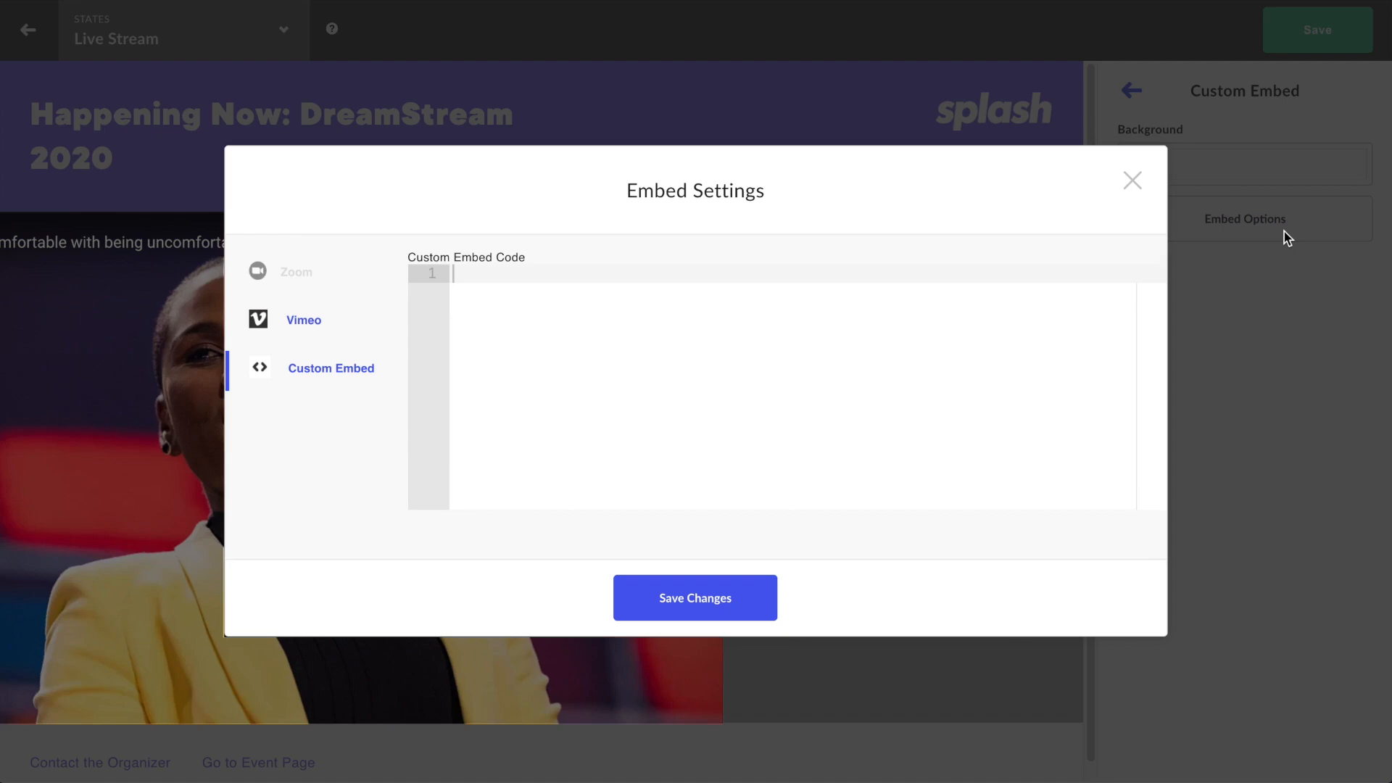
Save the Slido iframe code so the Q&A panel sits beside the YouTube video.
left_click(551, 274)
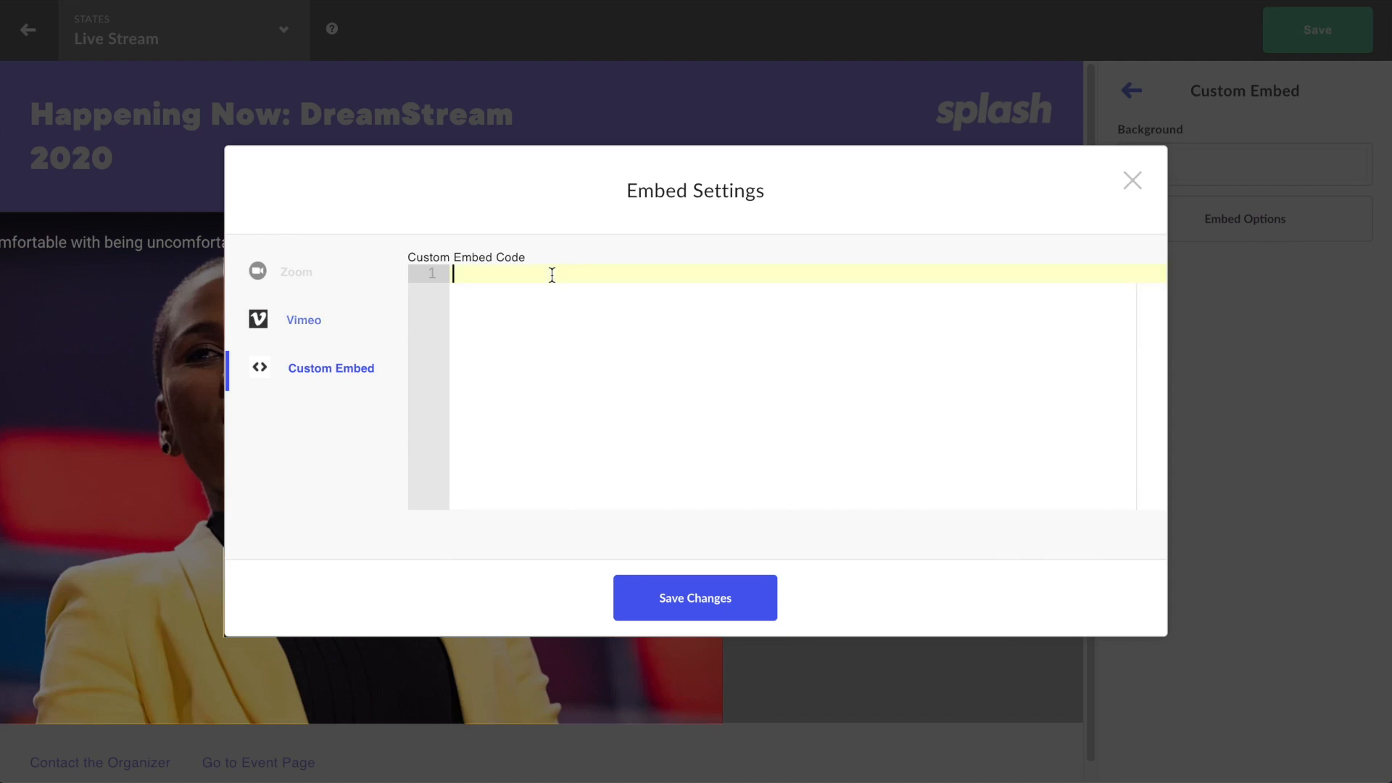
type("<iframe style=\"height:100%;width:100%;\" width=\"100%\" height=\"100%\" src=\"https://app.sli.do/event/af2lsmt8\" allowfullscreen=\"\"></iframe>")
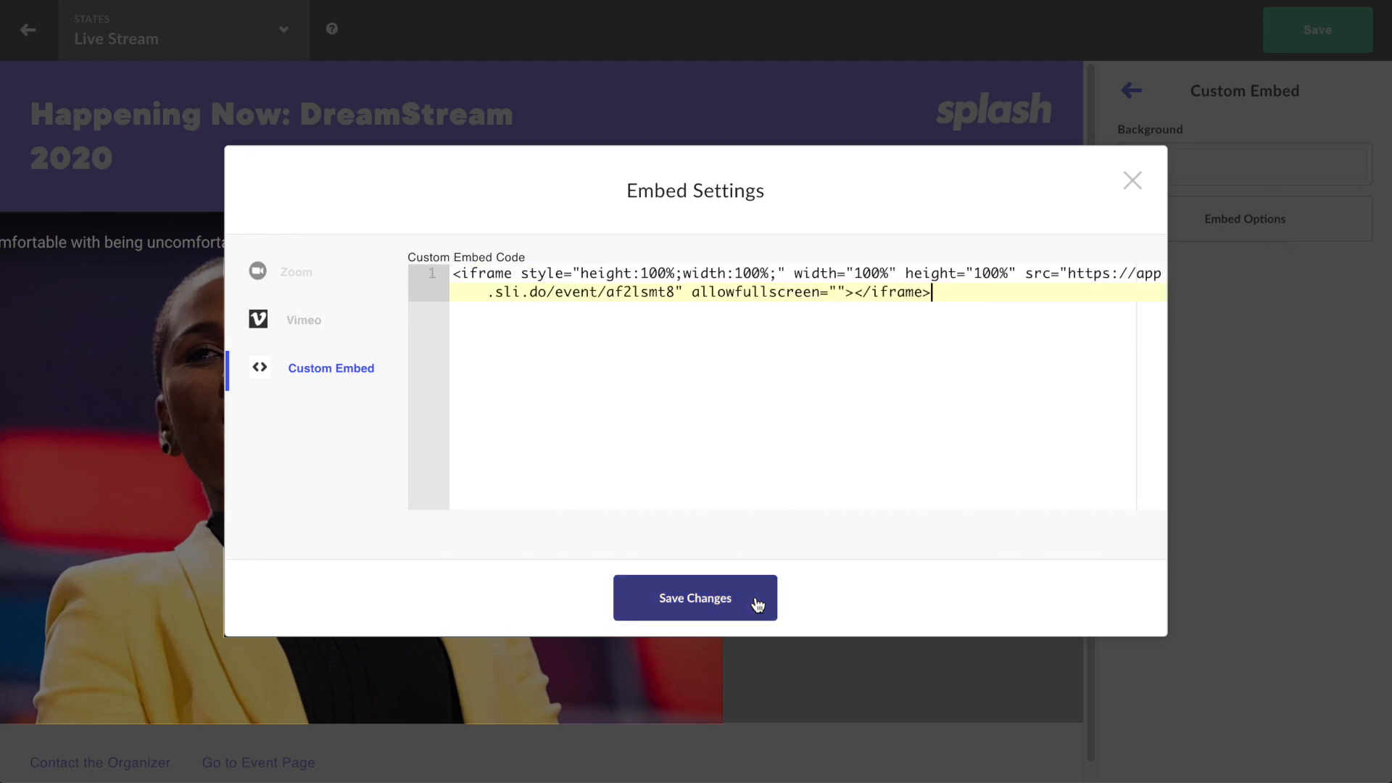
left_click(695, 598)
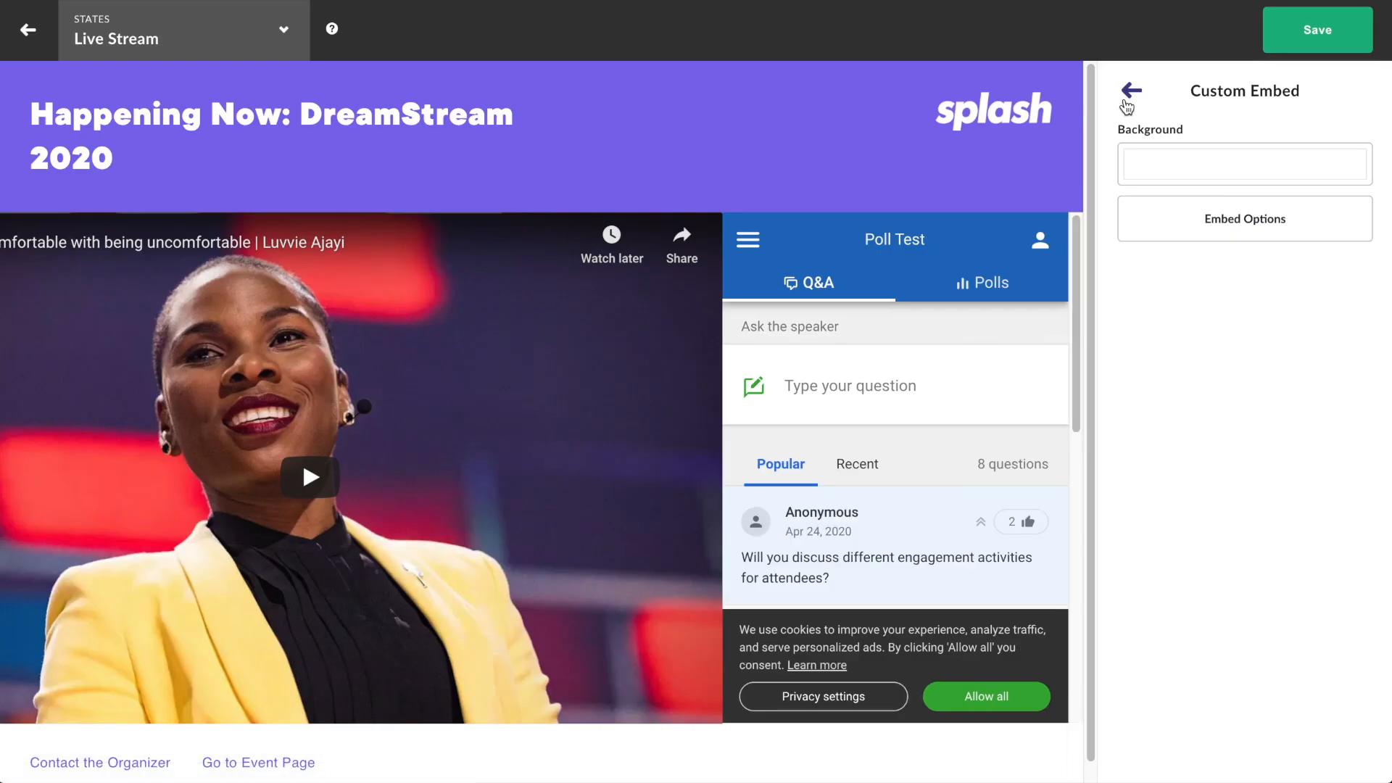
left_click(1129, 90)
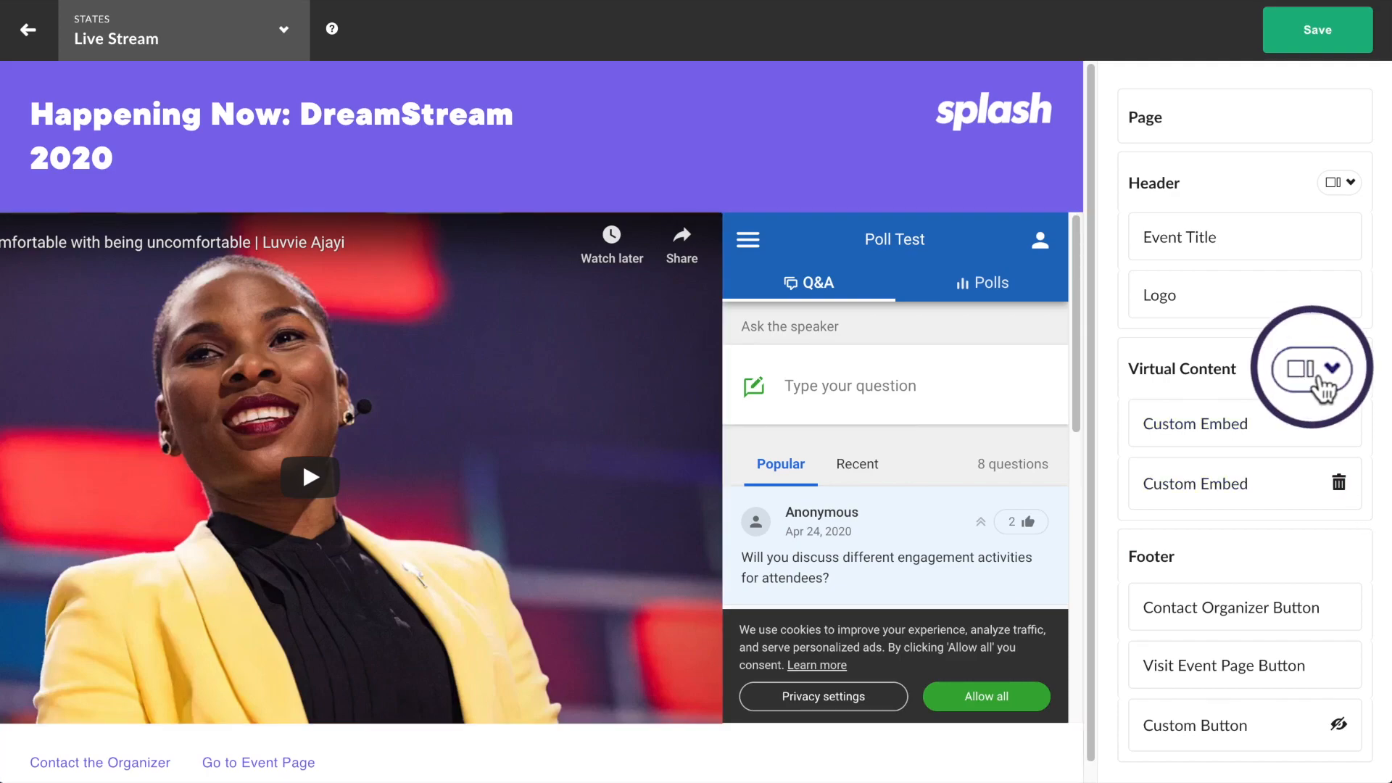
left_click(1314, 367)
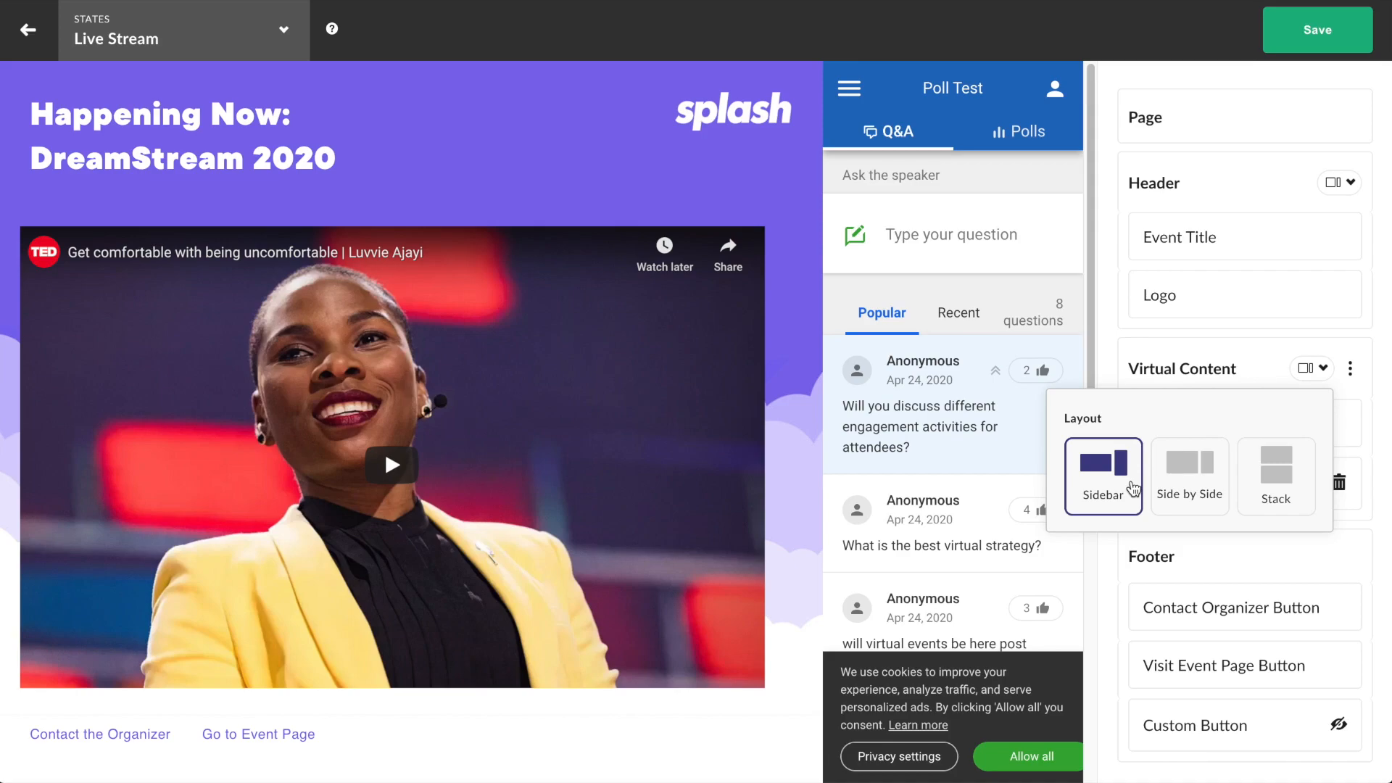
left_click(1188, 475)
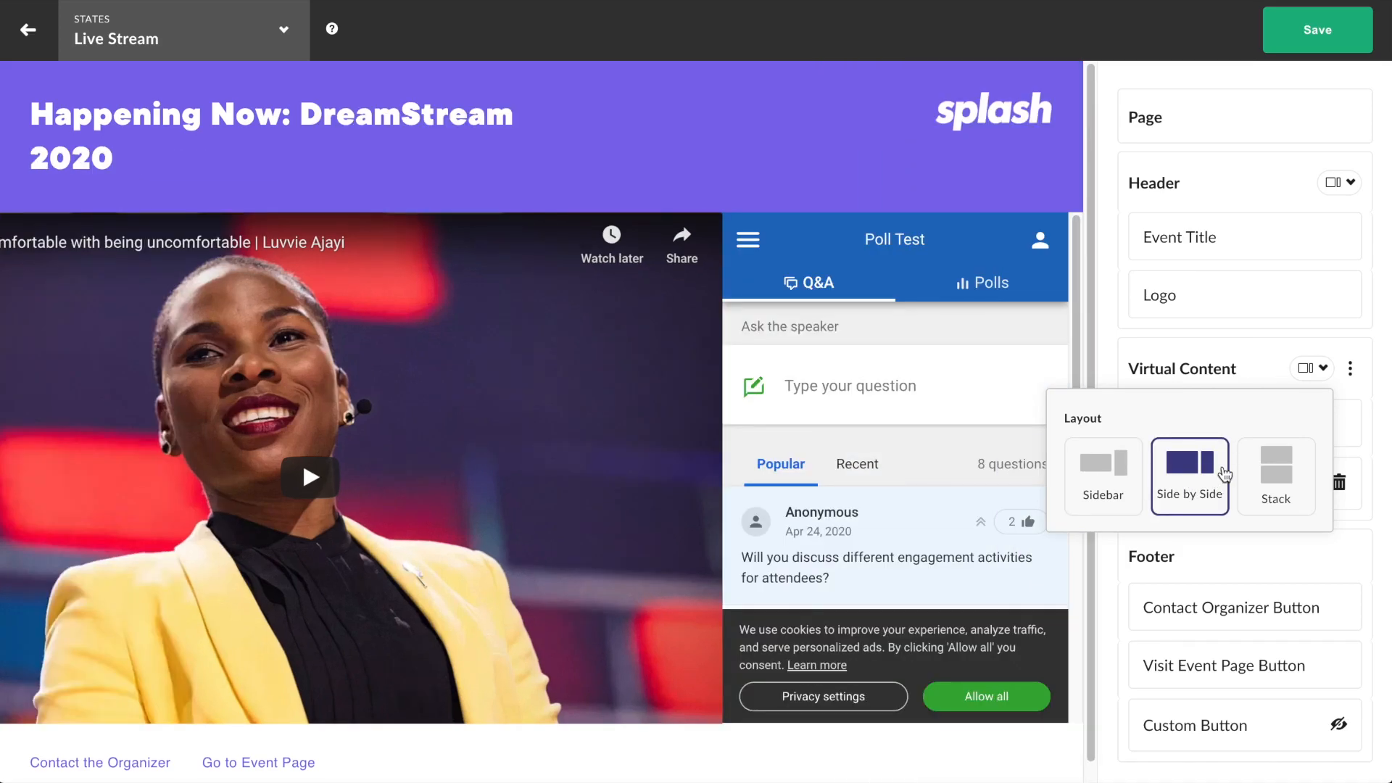
left_click(1275, 465)
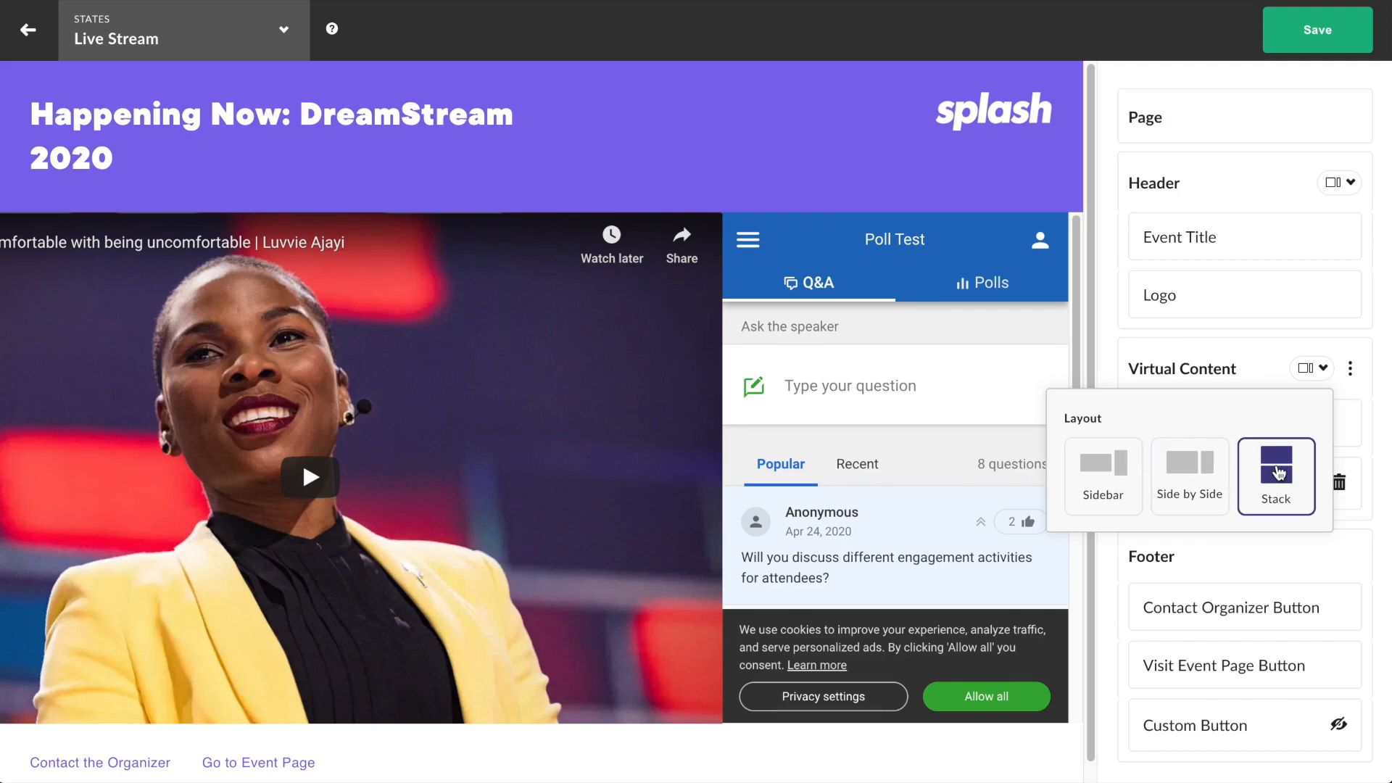
left_click(1276, 475)
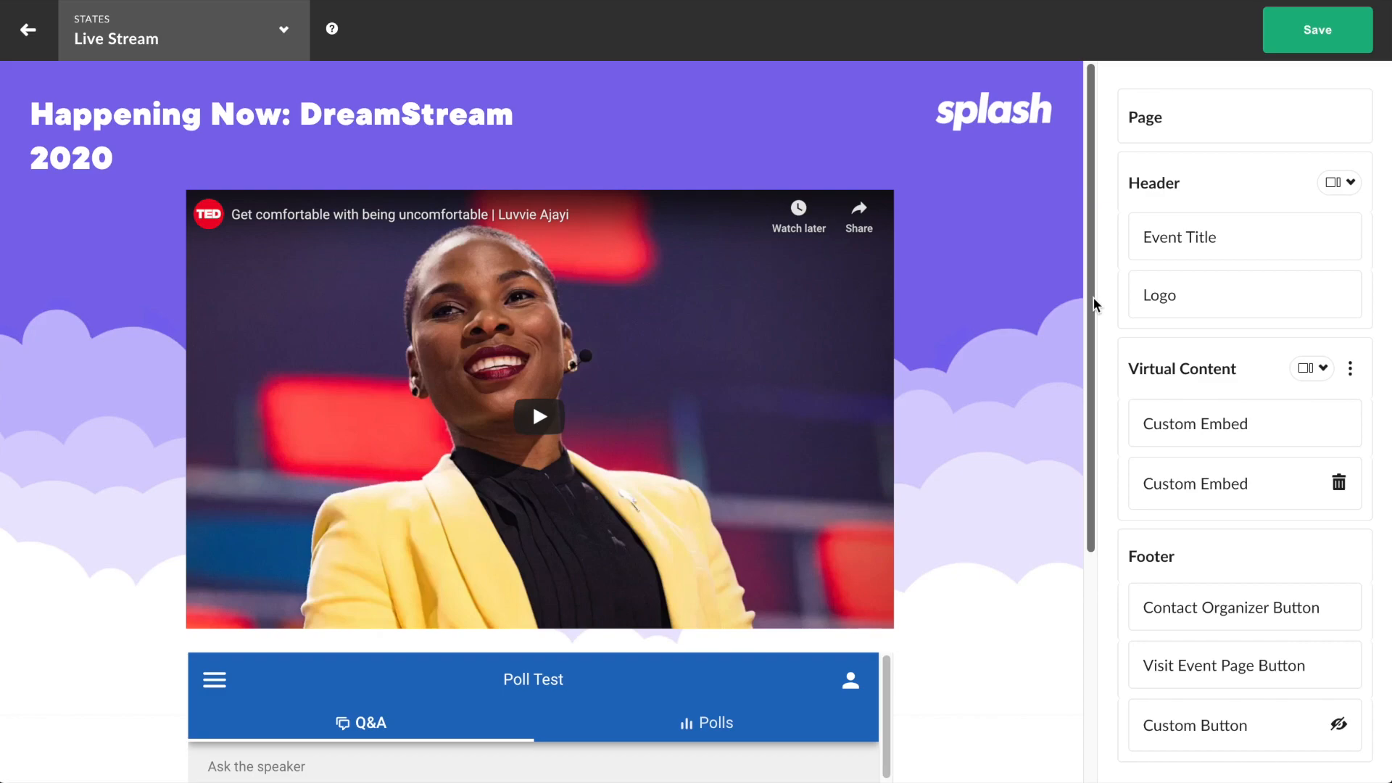
scroll("down", 3)
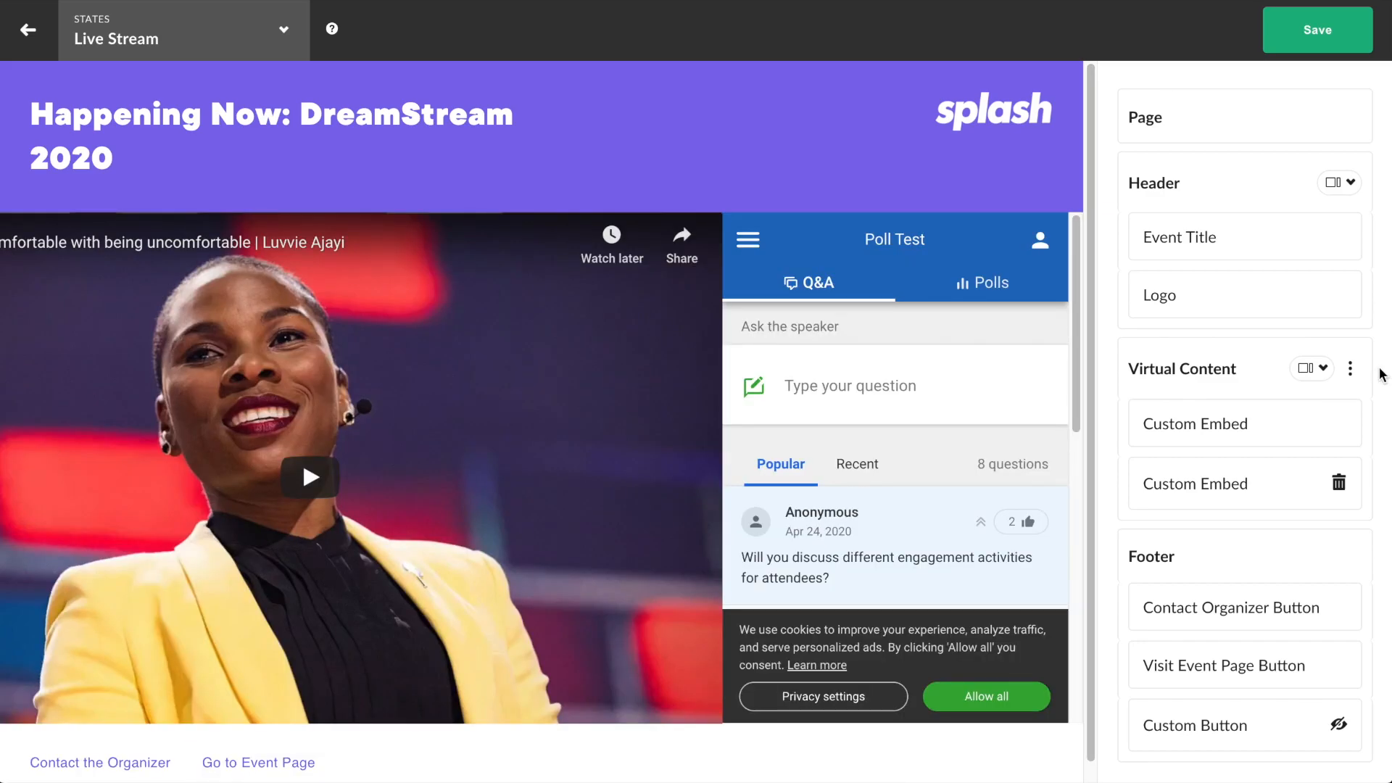